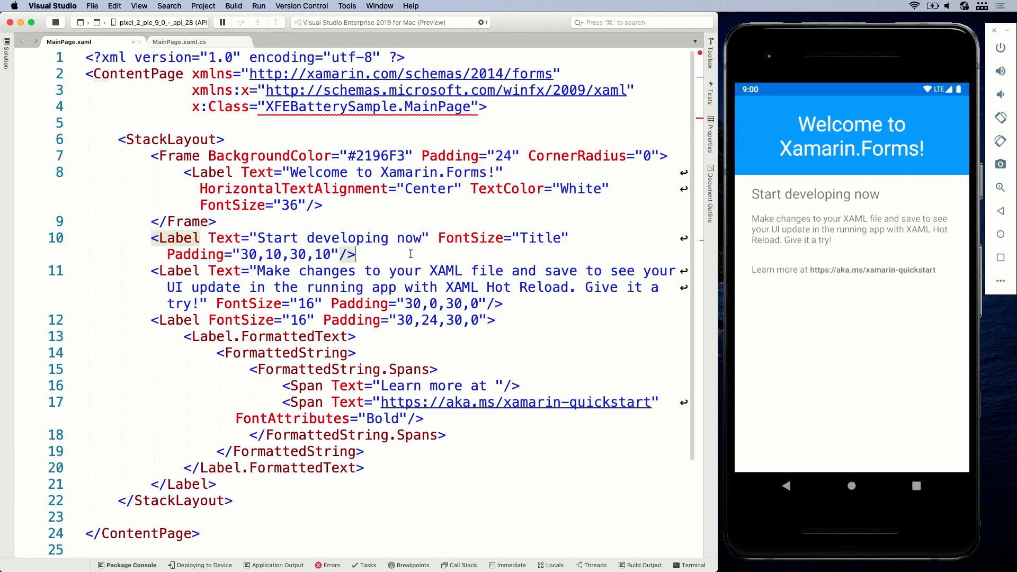
mouse_move(416, 253)
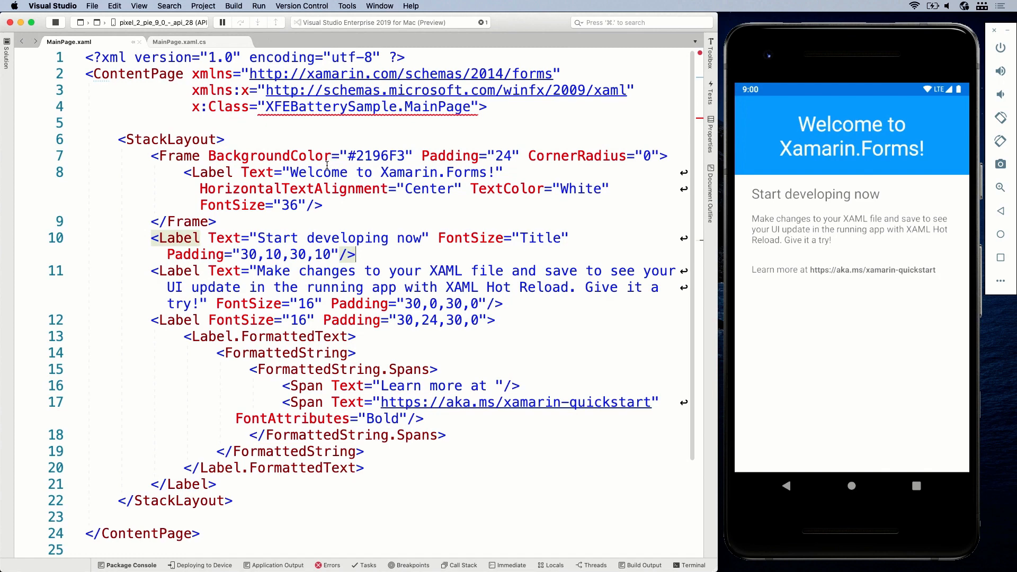
Step: Replace the header label's 'Welcome to Xamarin.Forms!' text with 'Battery Sample'
double_click(389, 172)
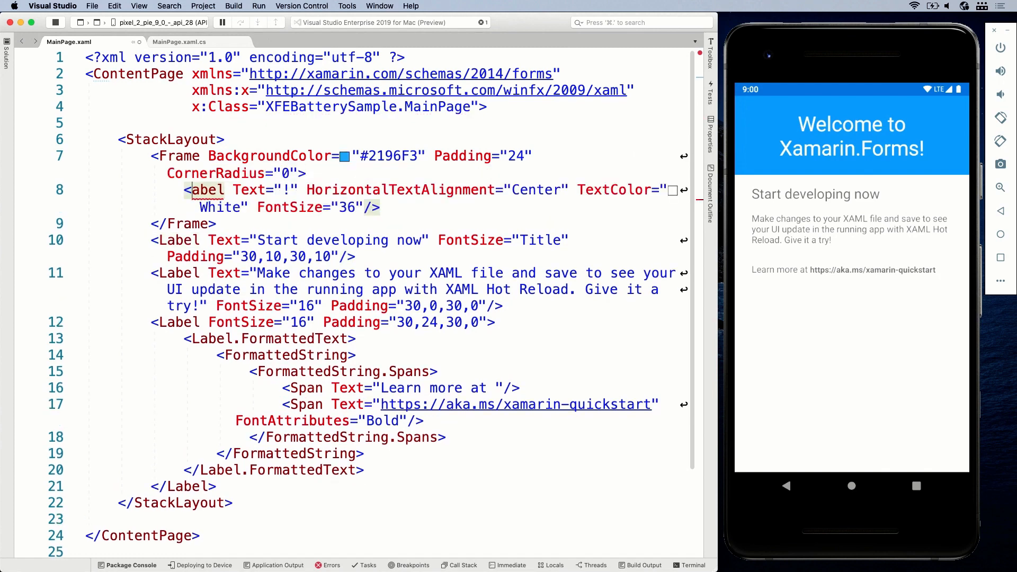
type("Batter")
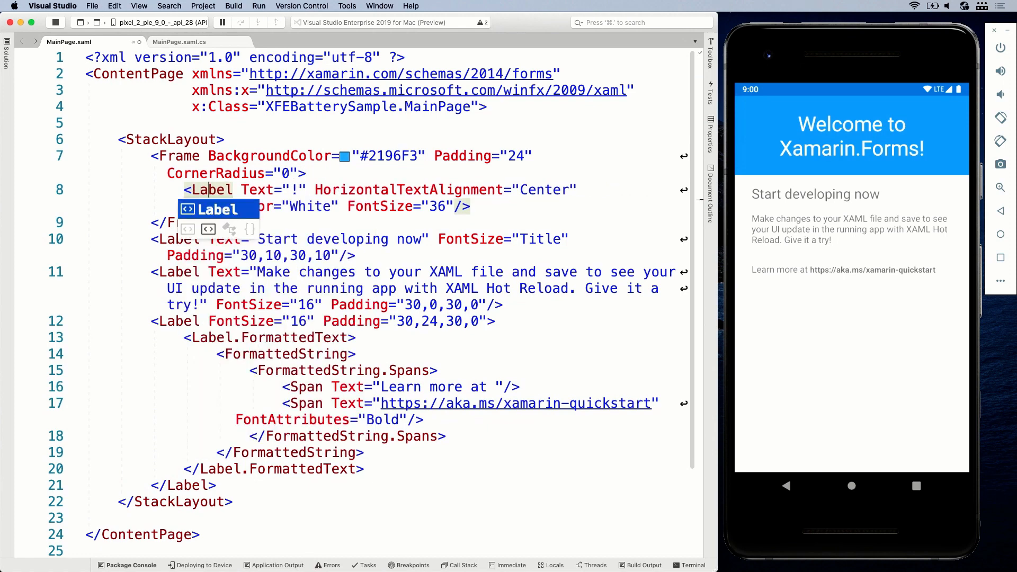
type("B")
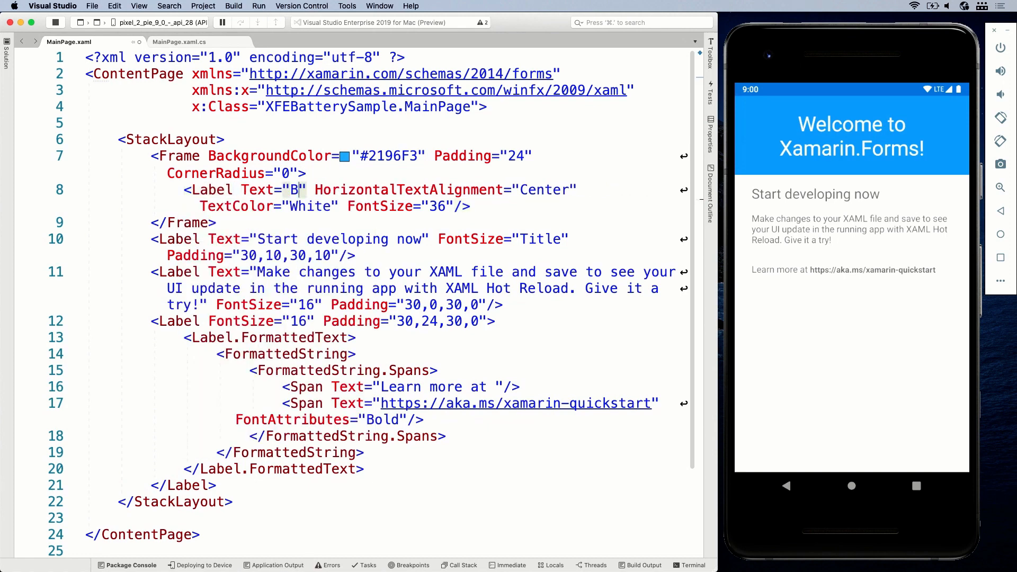
type("attery Samp")
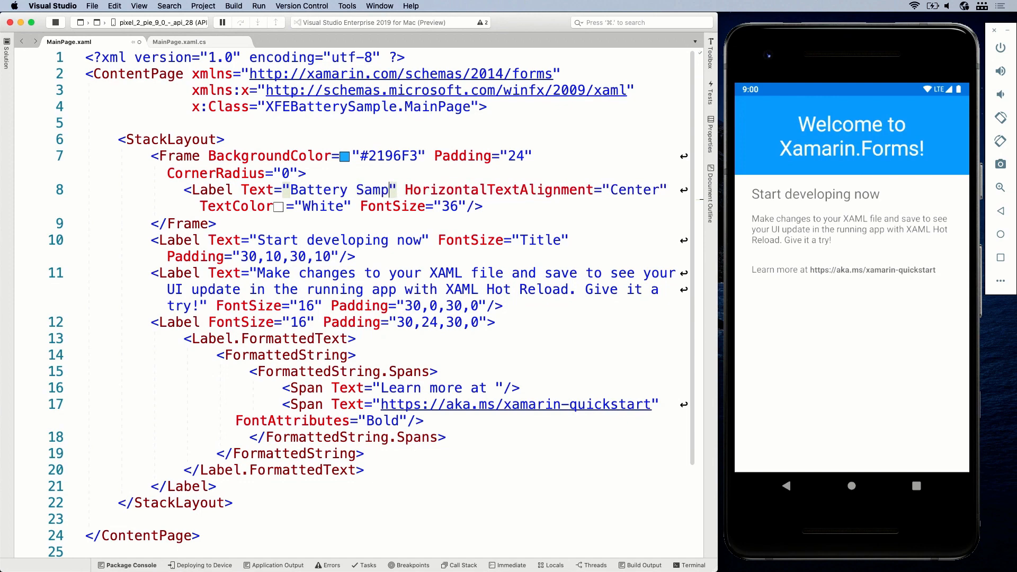
type("le\"")
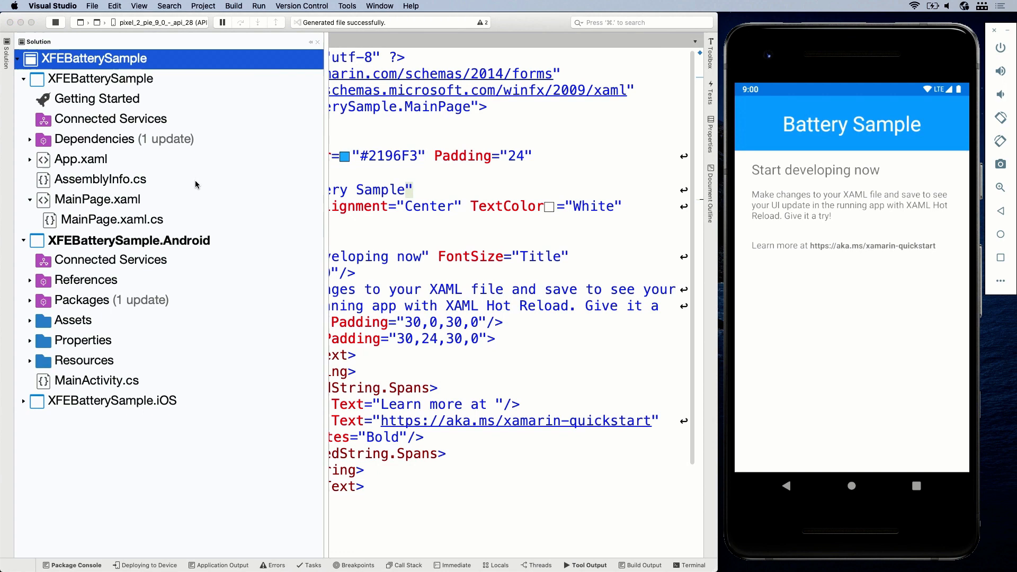
Step: In the Android project's AndroidManifest.xml, filter Required permissions by 'batt' and tick BatteryStats
left_click(129, 240)
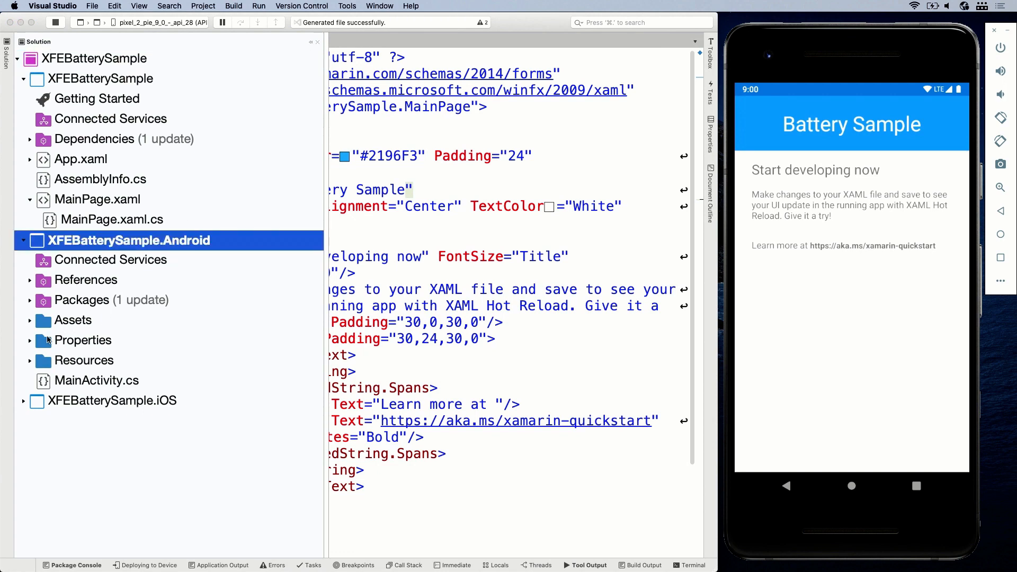
left_click(30, 340)
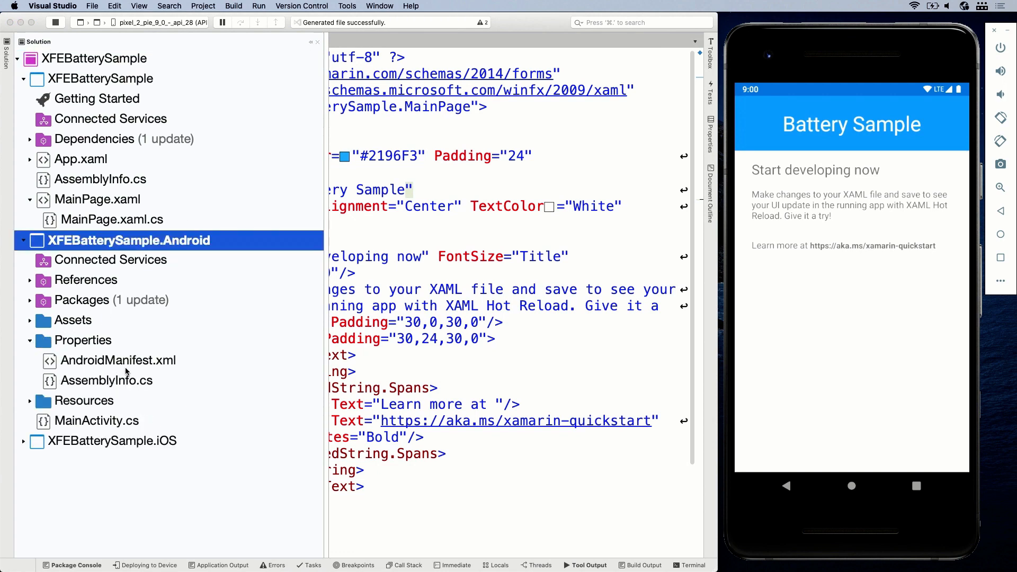
double_click(118, 360)
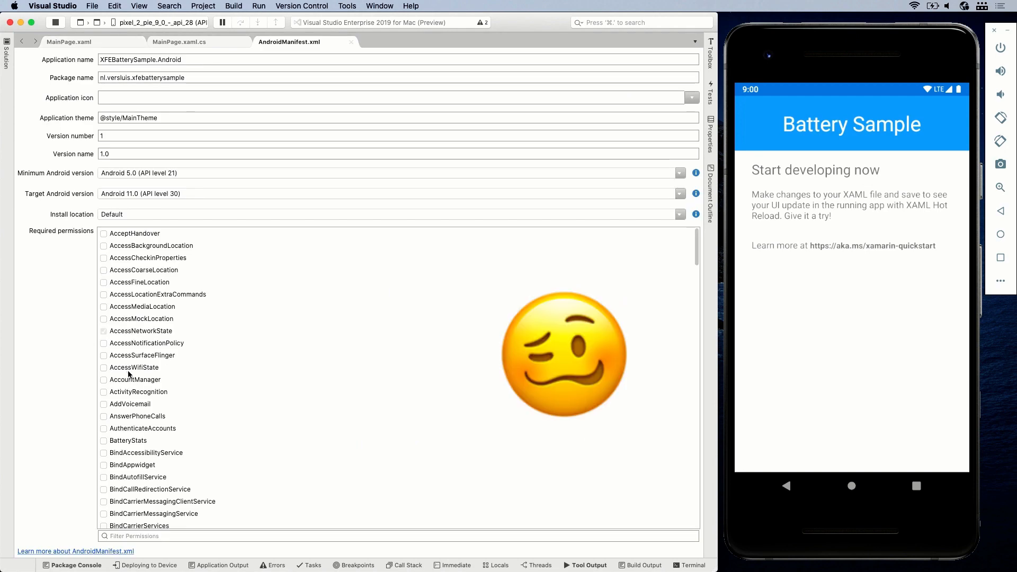
mouse_move(133, 367)
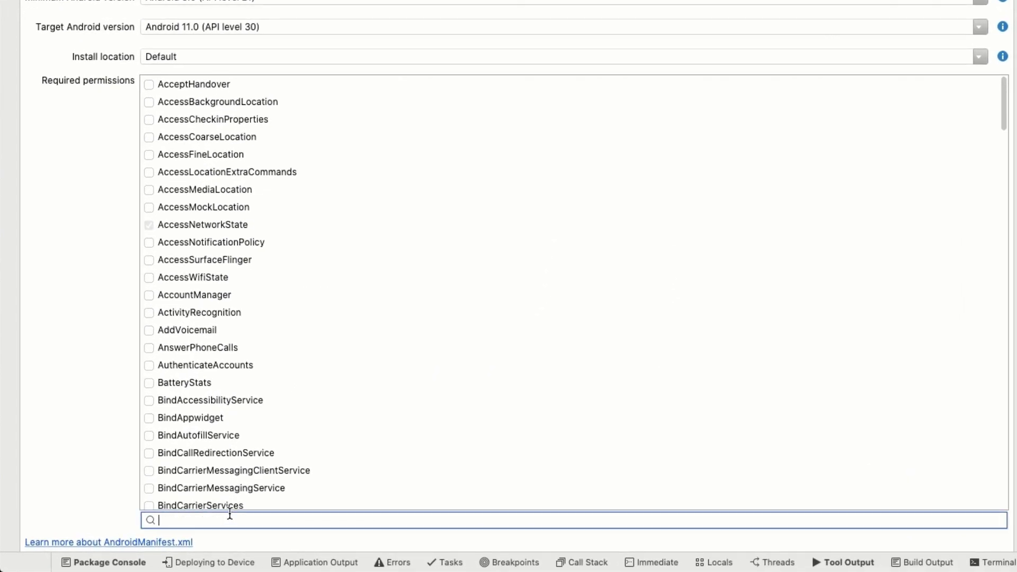
type("batt")
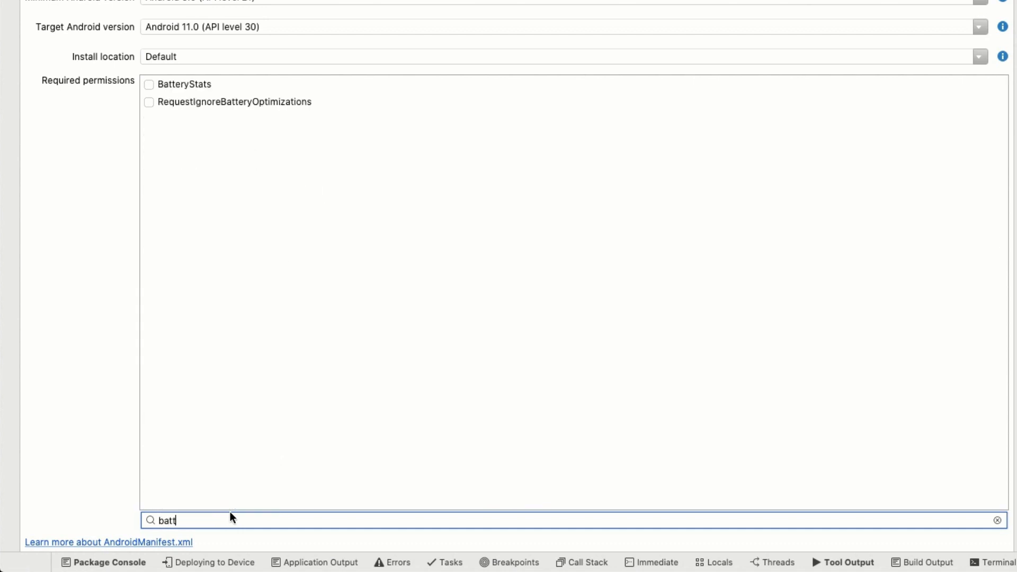
left_click(149, 85)
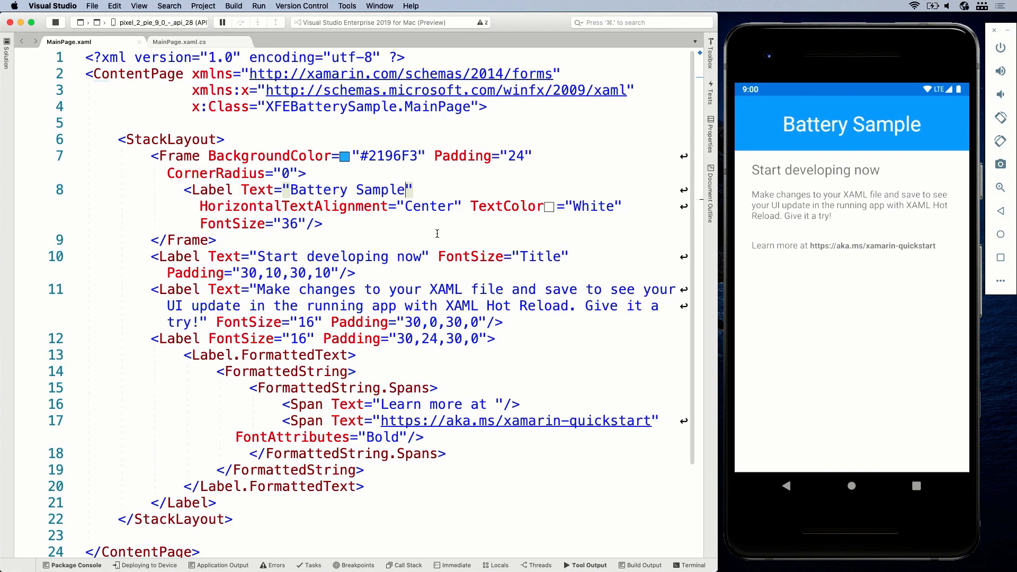
Step: Trim the page to one label named BatteryLevel reading '100%' and save so the app reloads
left_click_drag(150, 290, 349, 437)
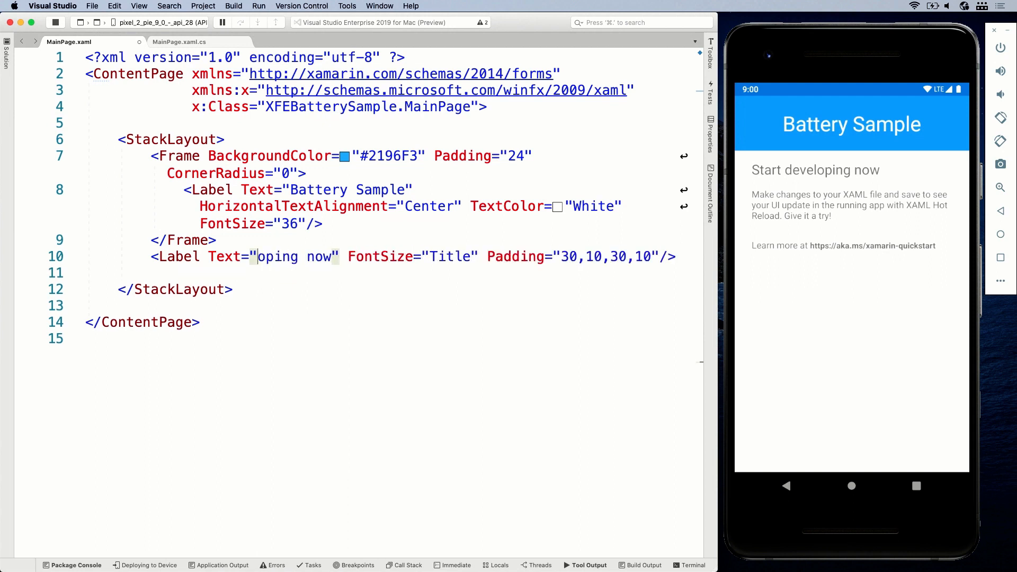
type("100")
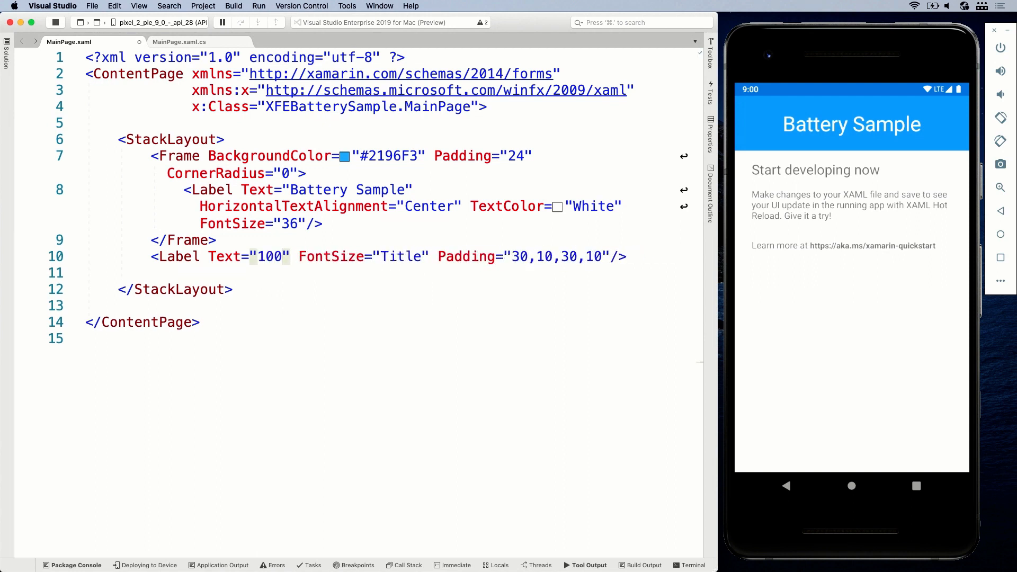
type("%")
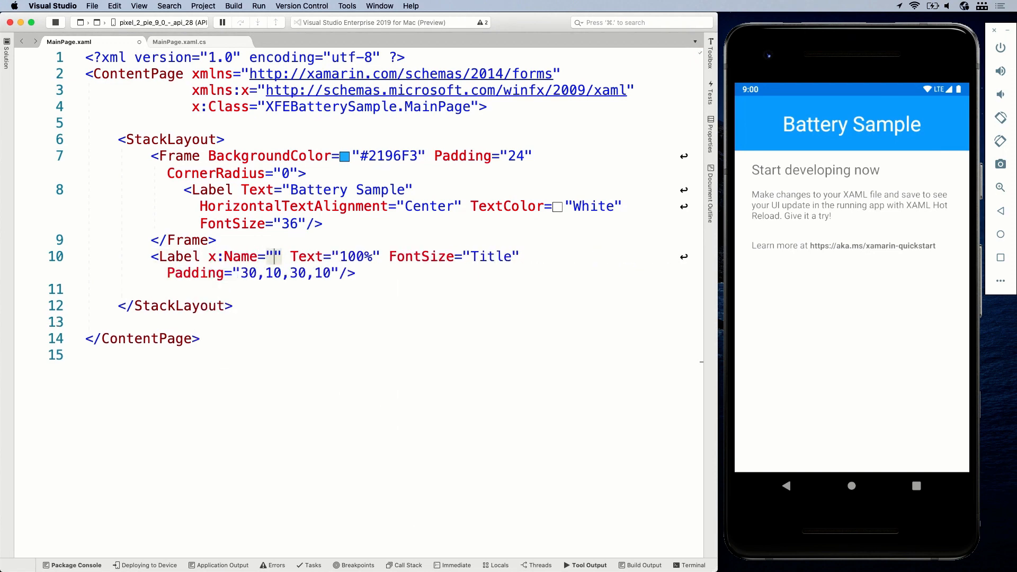
type("BatteryLevel")
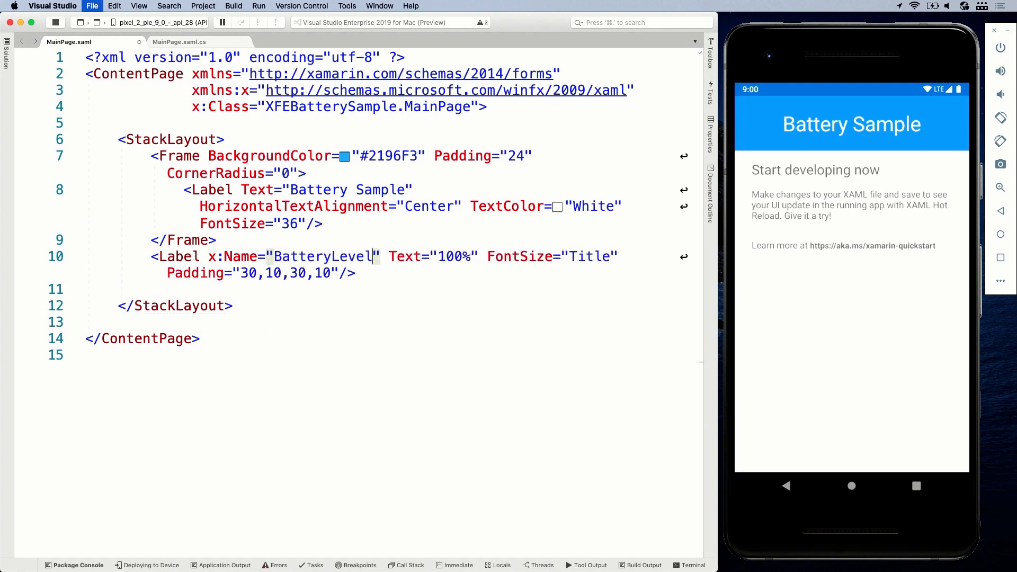
key("cmd+s")
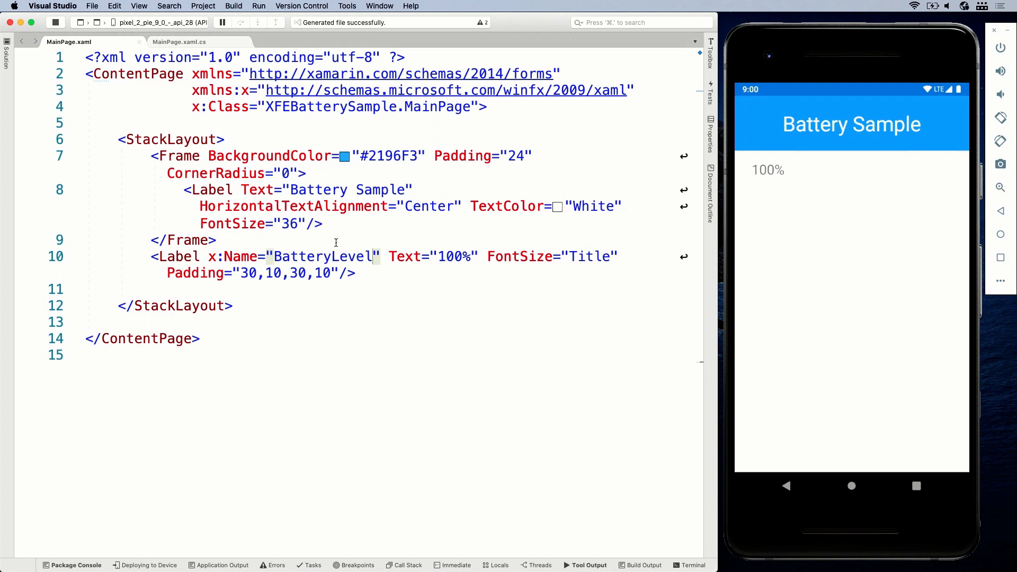
left_click(179, 41)
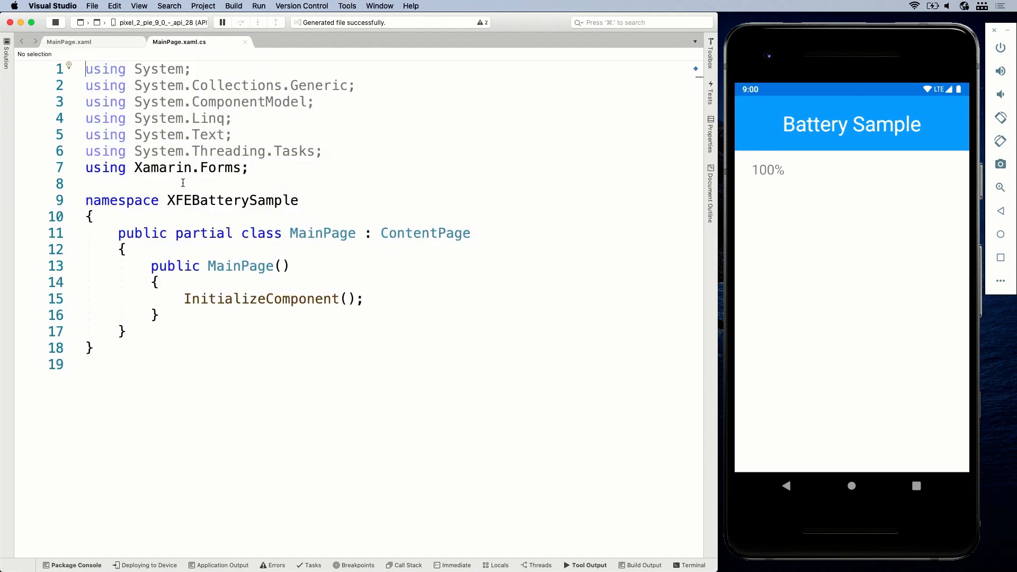
Step: Add 'using Xamarin.Essentials;' and start a Battery. call after InitializeComponent
type("using Xamarin.Essentials;")
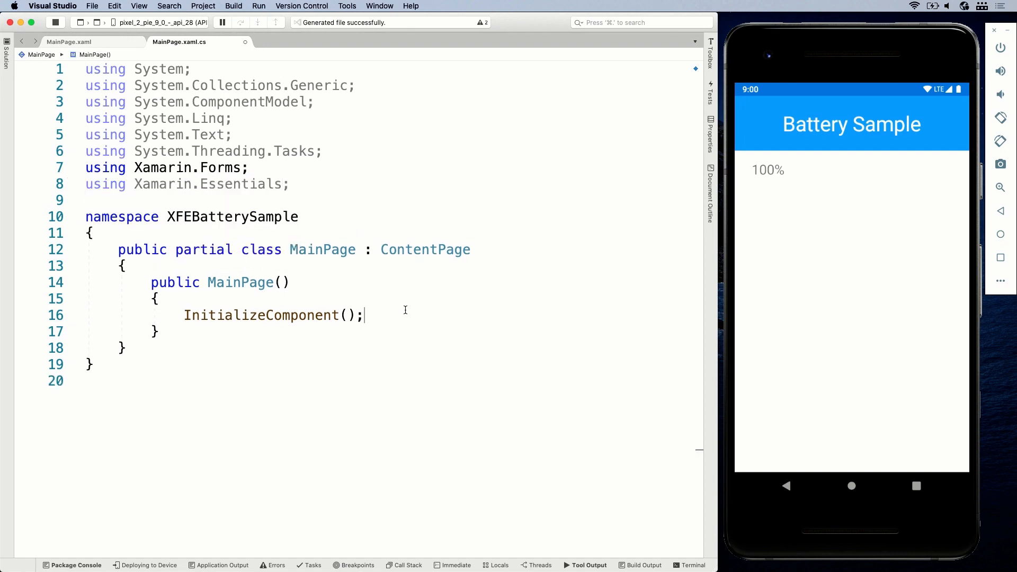
type("Batte")
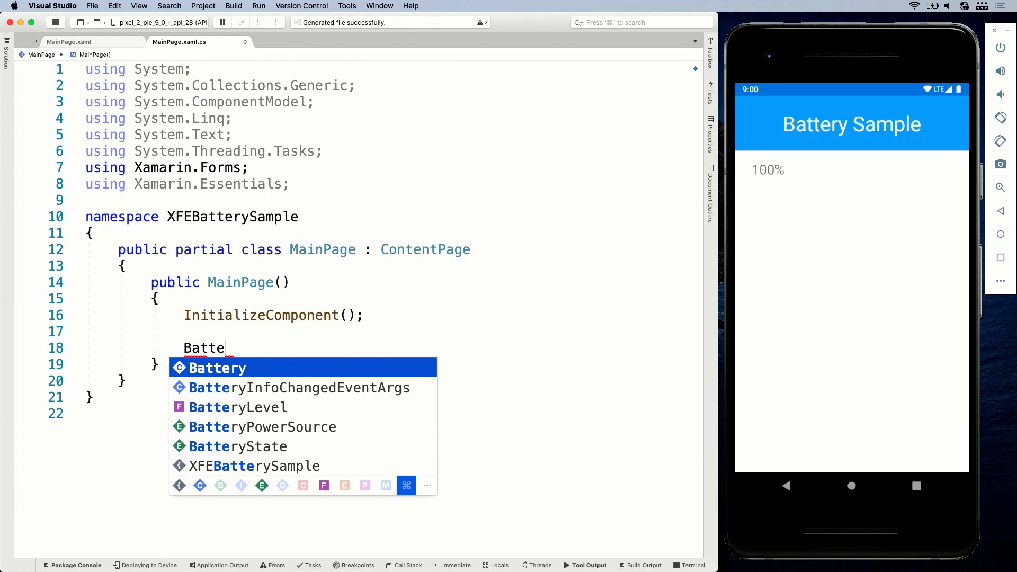
type("ry.")
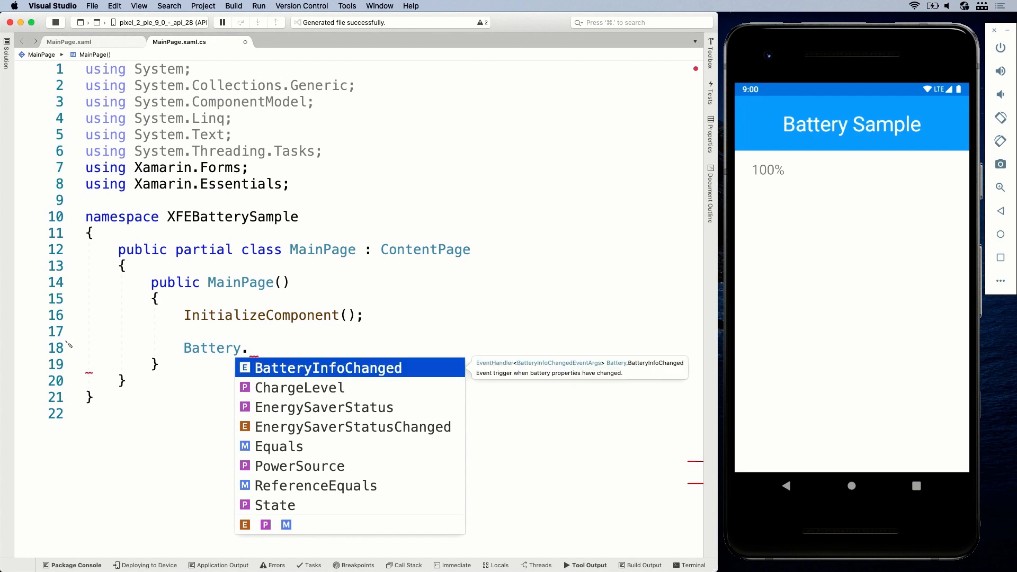
Step: Review Battery's IntelliSense members: ChargeLevel, EnergySaverStatus, EnergySaverStatusChanged, PowerSource
key("Down")
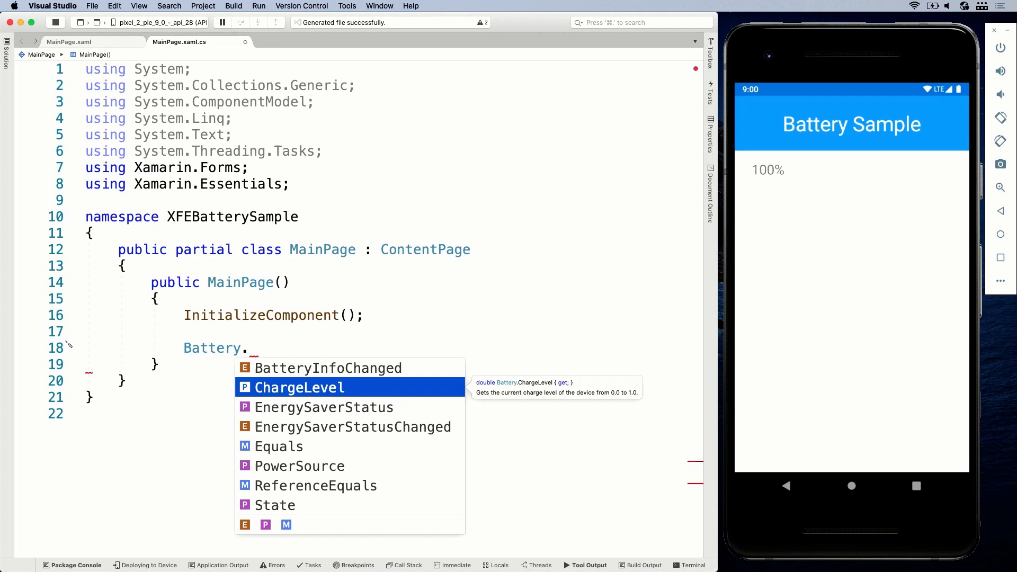
key("down")
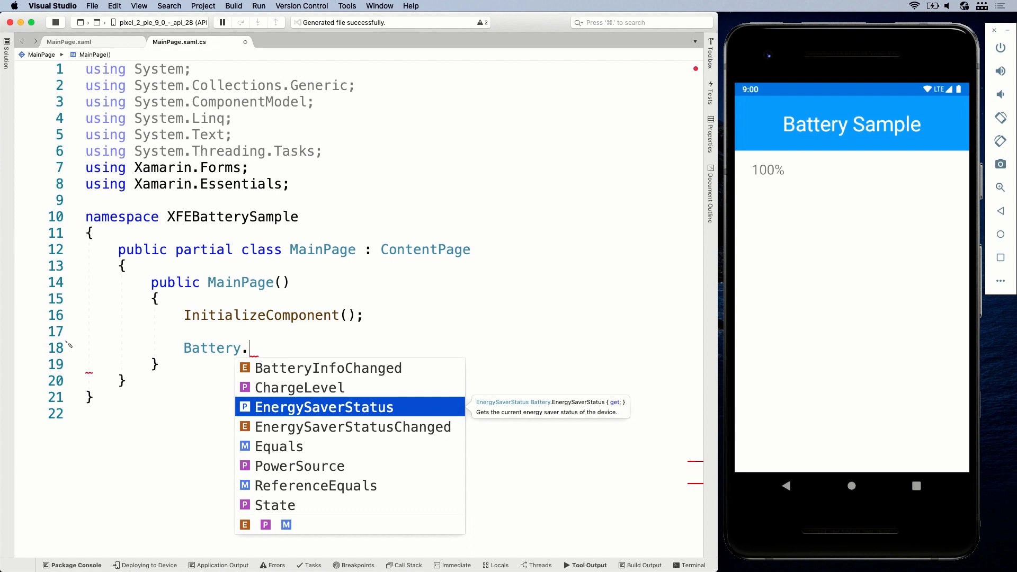
key("down")
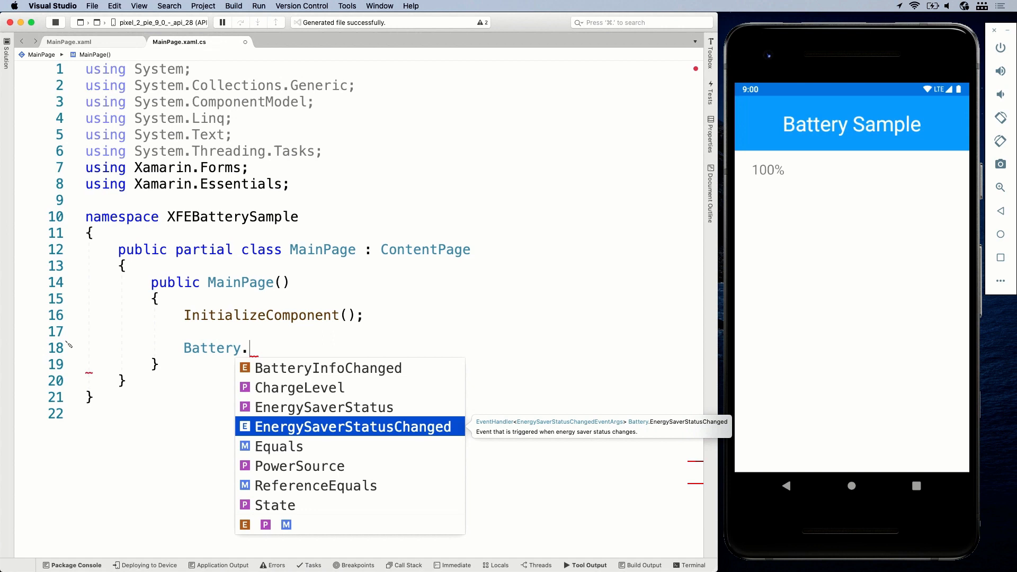
key("down")
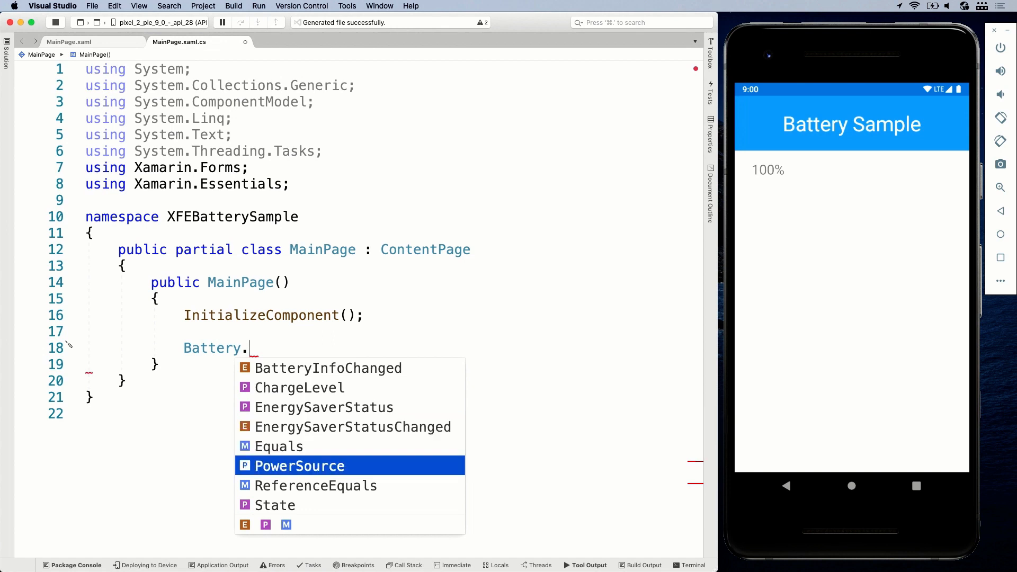
mouse_move(299, 466)
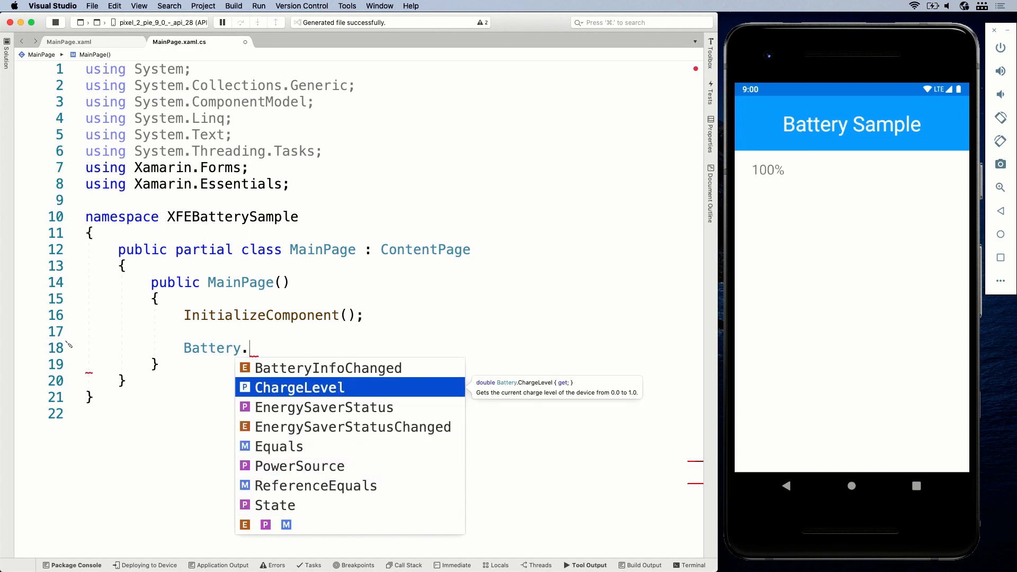
mouse_move(407, 312)
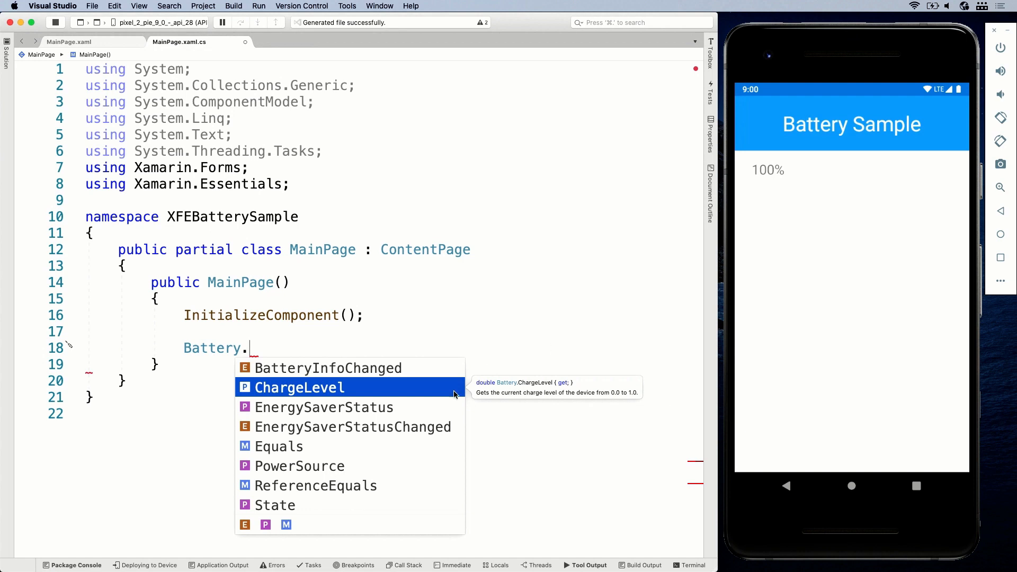
mouse_move(533, 356)
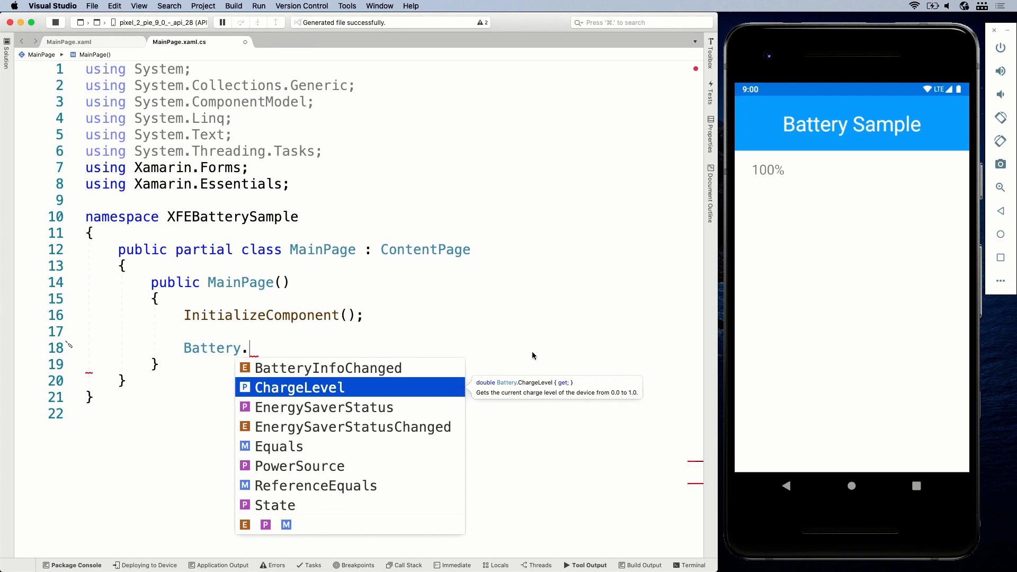
mouse_move(477, 357)
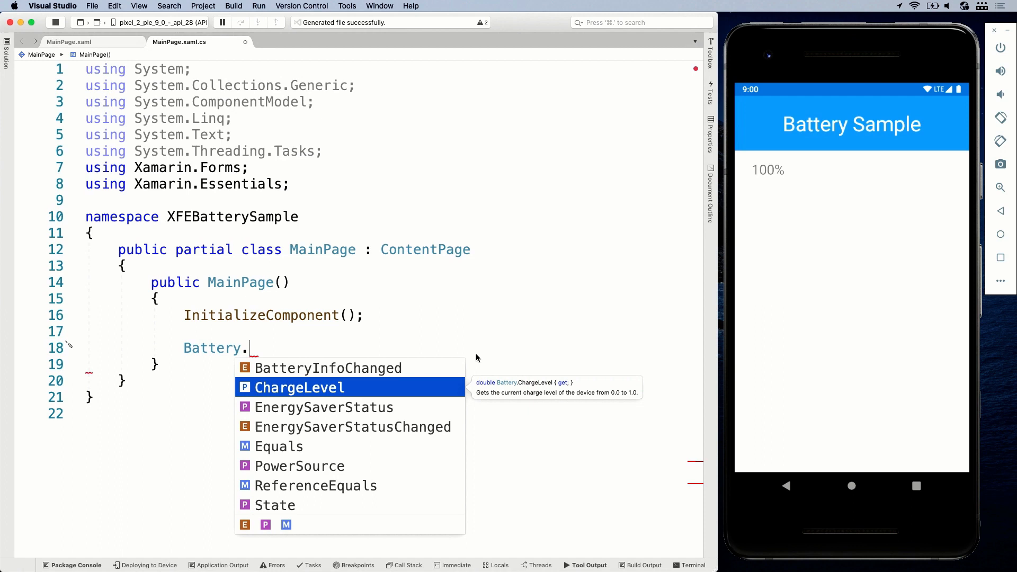
Step: Write BatteryLevel.Text = (Battery.ChargeLevel * 100).ToString() + "%"; in the constructor
type("ChargeLevel")
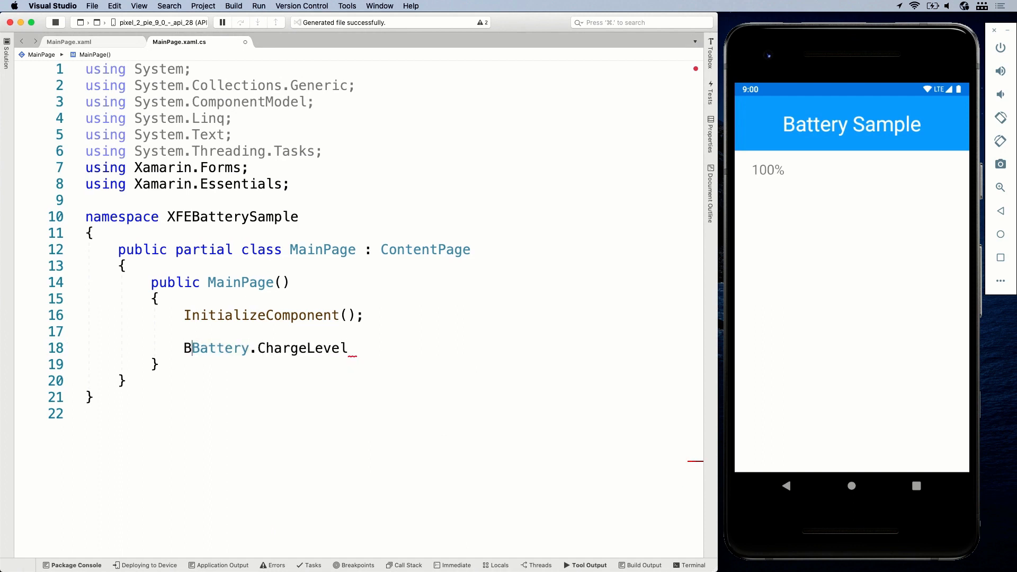
type("Battery")
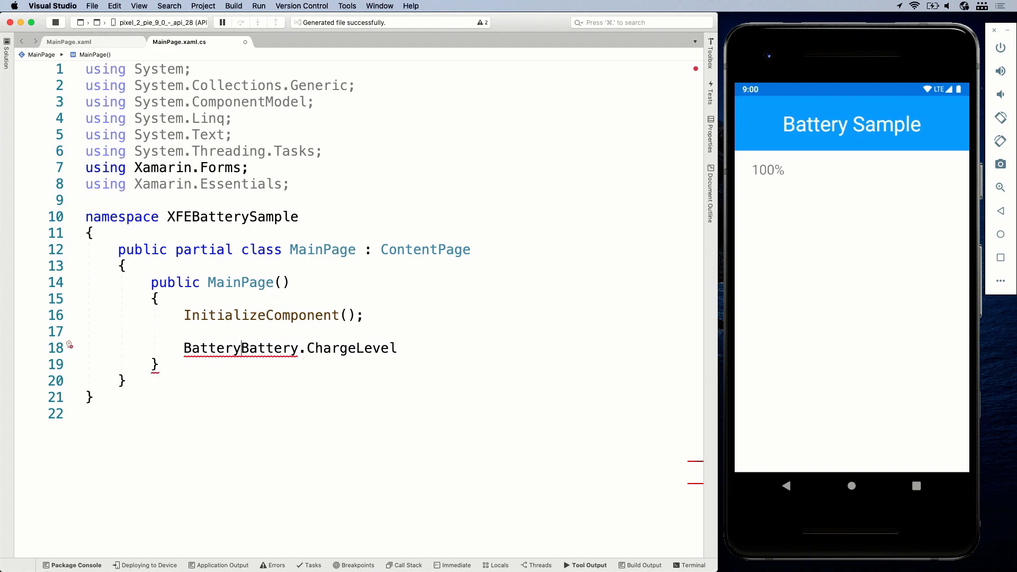
type("Le")
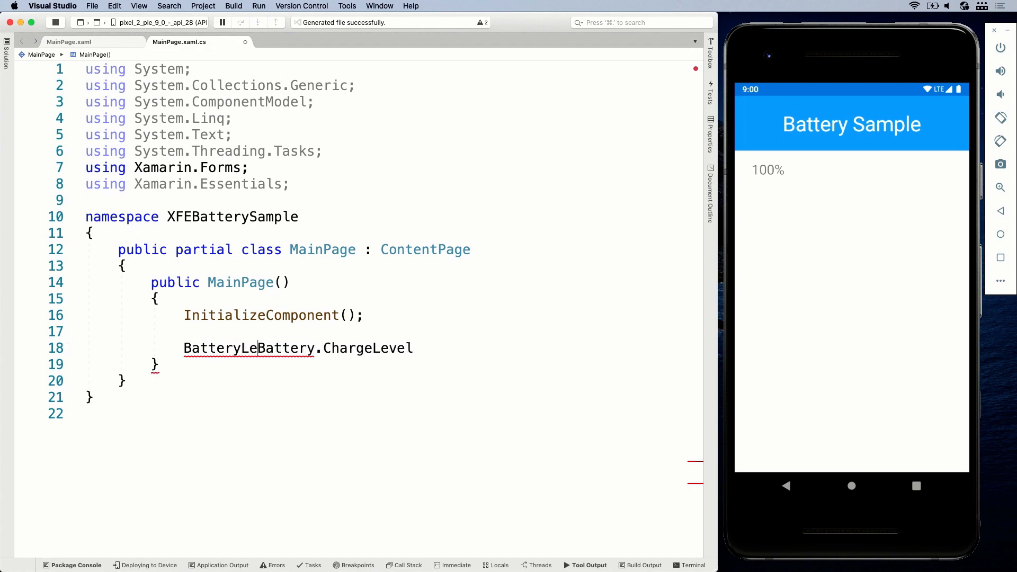
type("vel.Text")
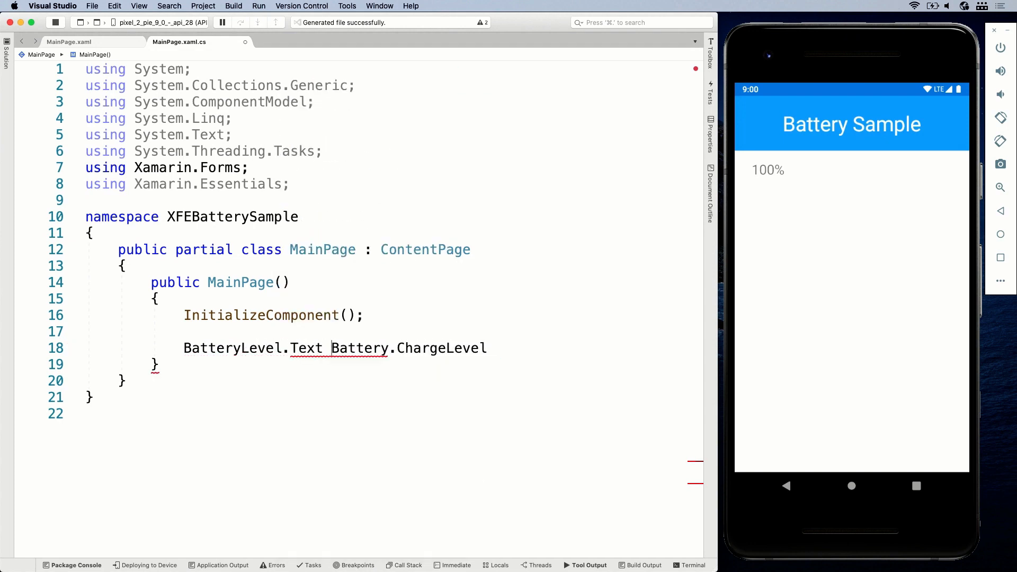
type("=")
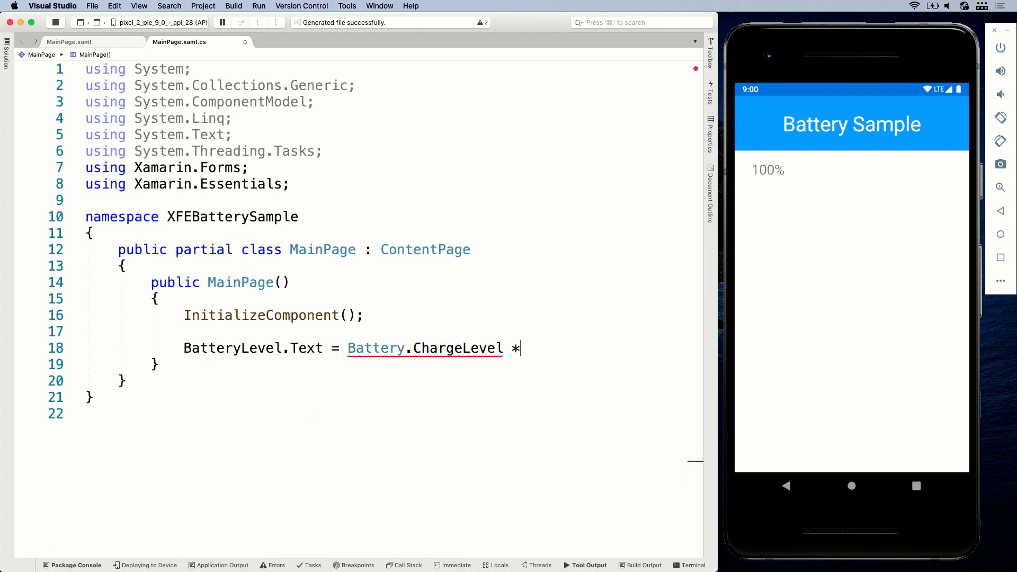
type("100)")
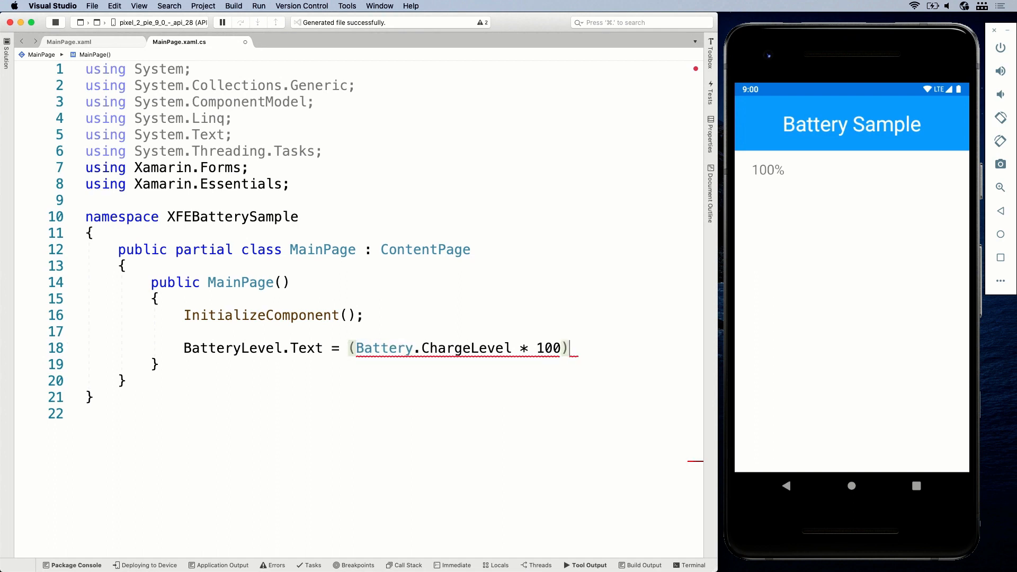
type(".ToString();")
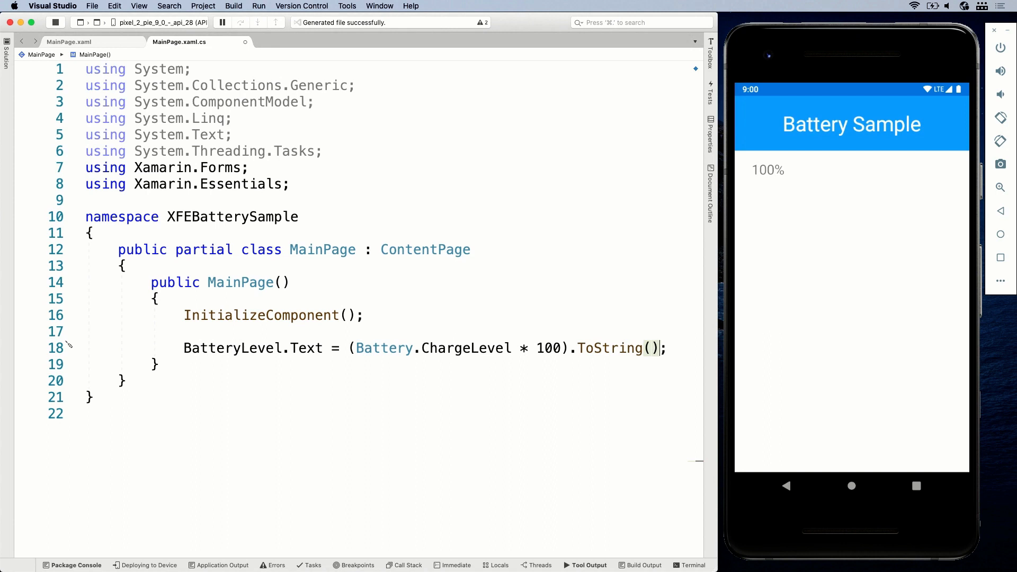
type("+ \"\"")
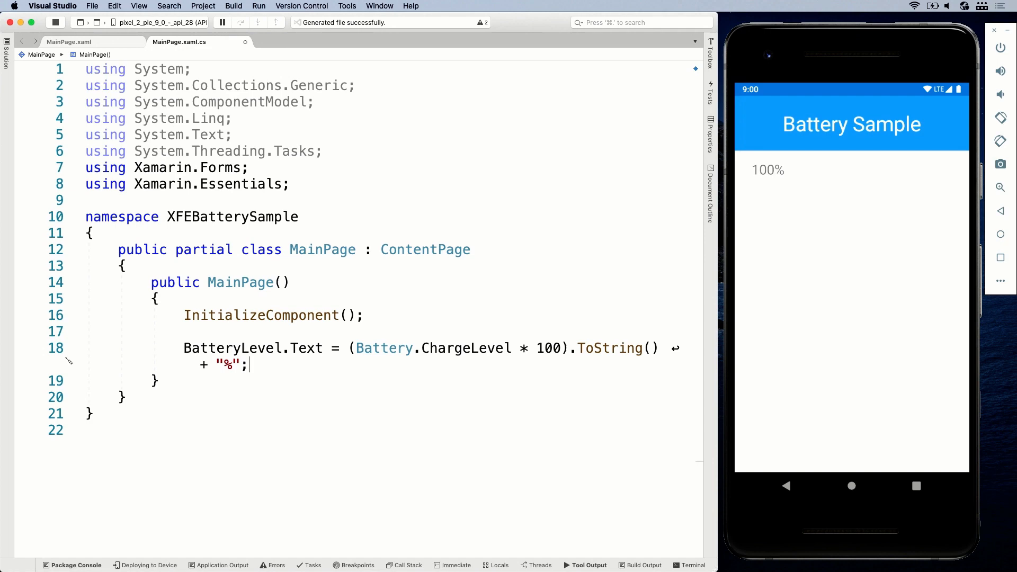
Step: Start a second Battery. line aimed at EnergySaverStatus and return to the MainPage.xaml layout
type("Battery.")
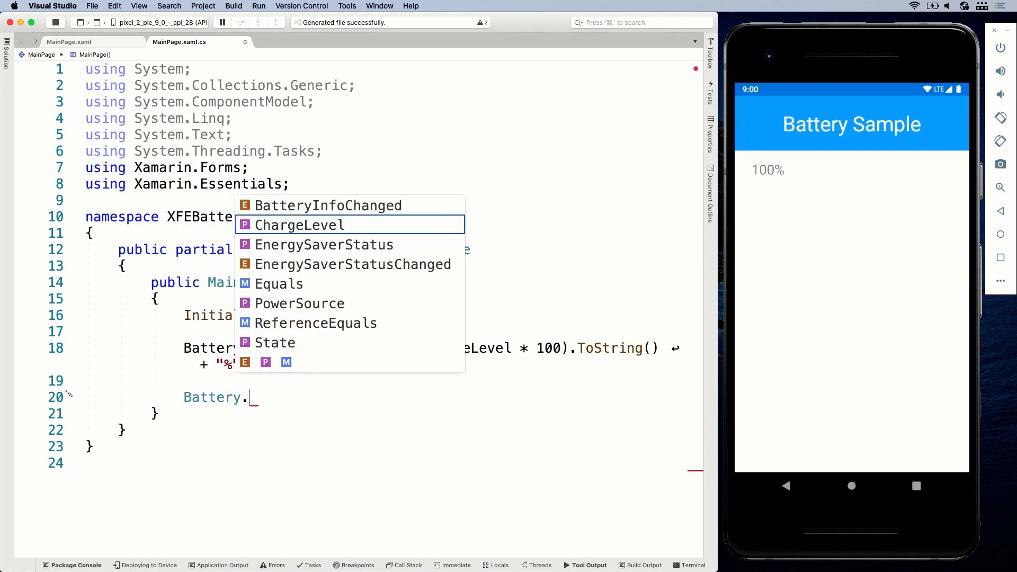
key("Down")
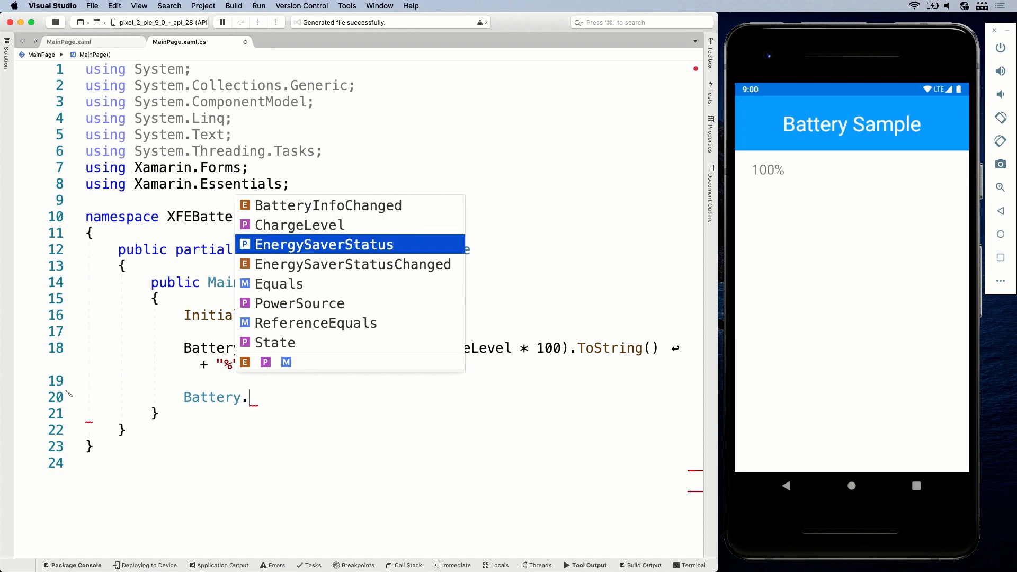
mouse_move(348, 341)
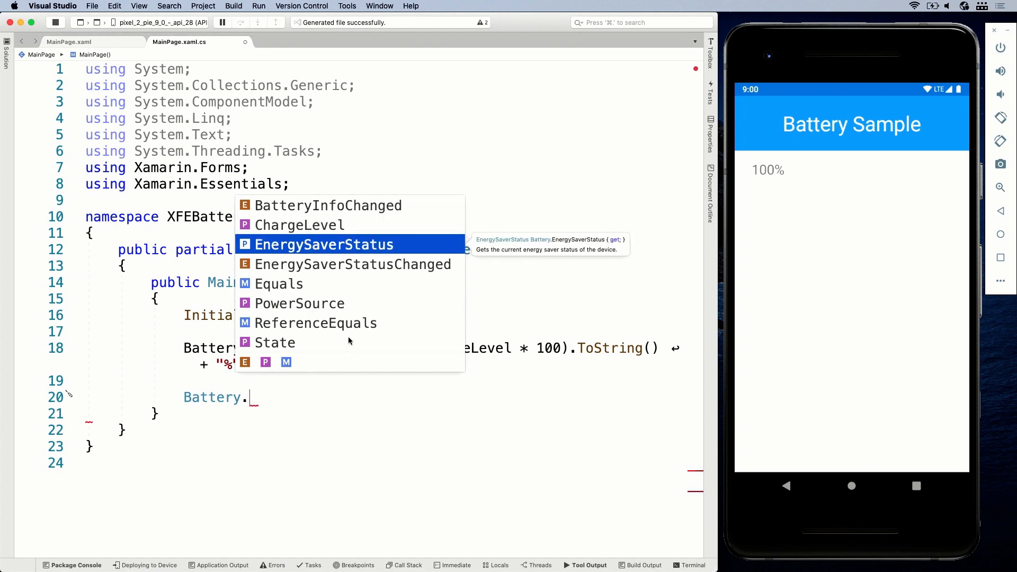
left_click(69, 41)
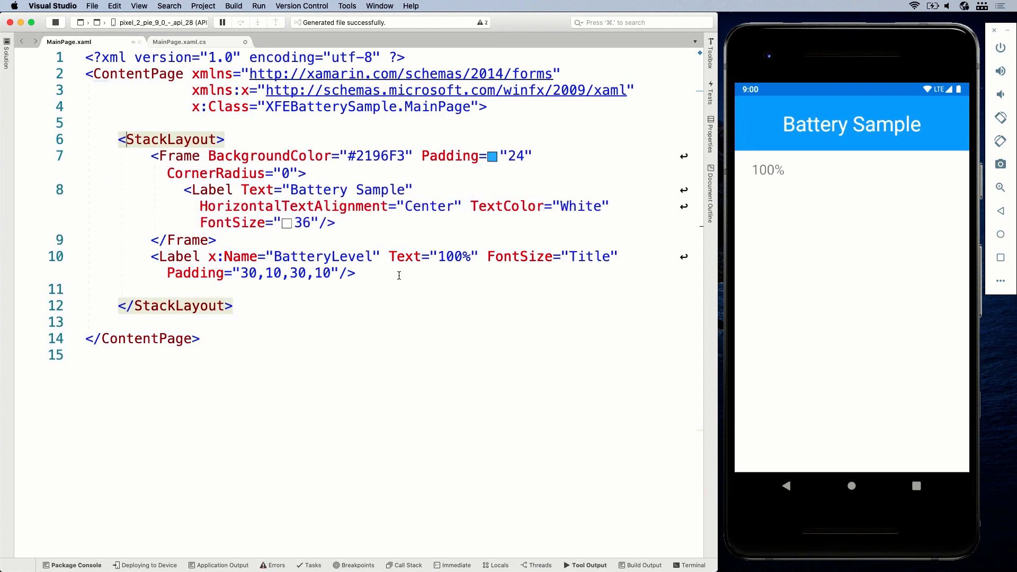
Step: Duplicate the BatteryLevel label as a second label named EnergySaver with empty text
left_click_drag(151, 255, 356, 273)
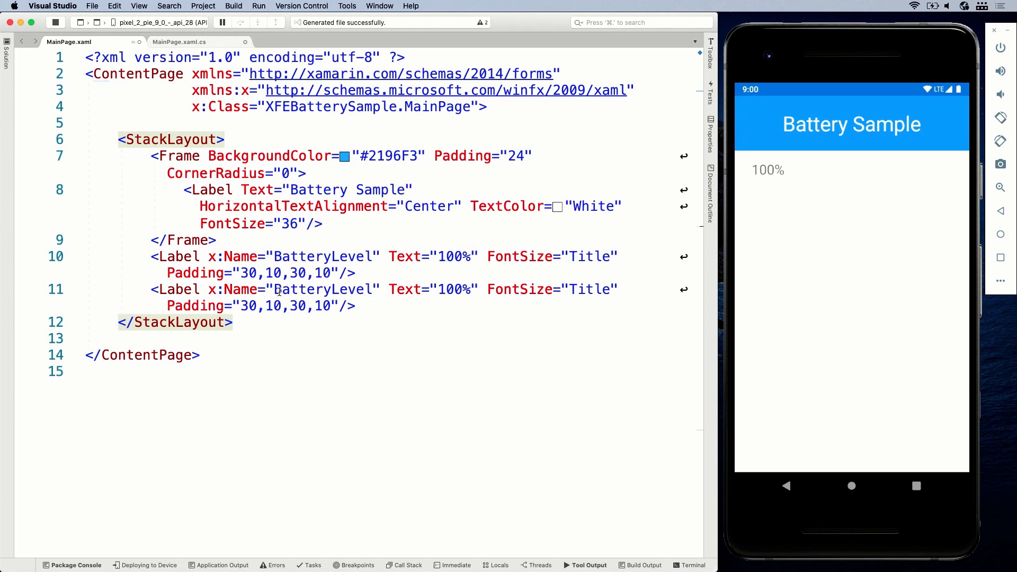
double_click(322, 289)
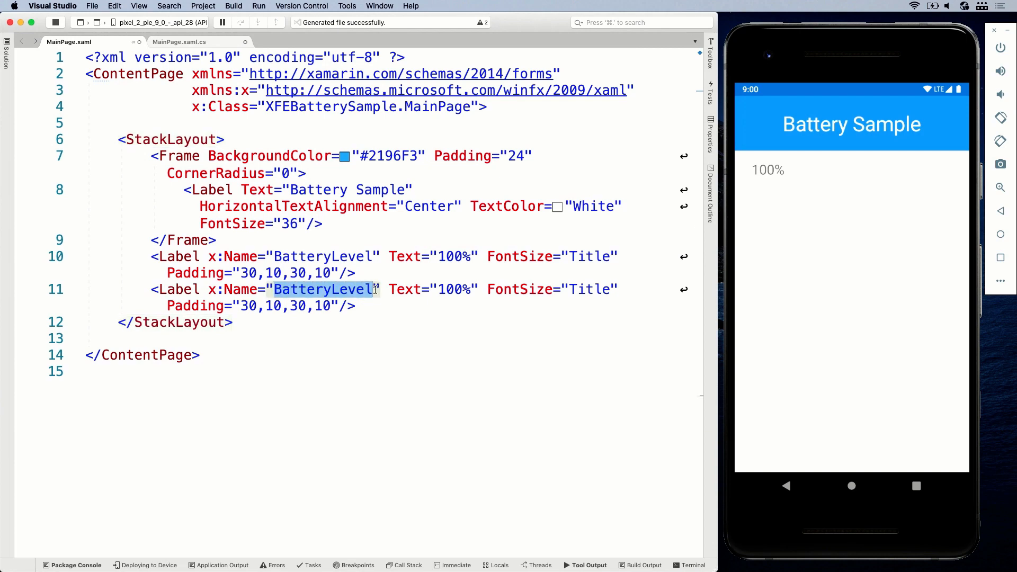
type("EnergySave")
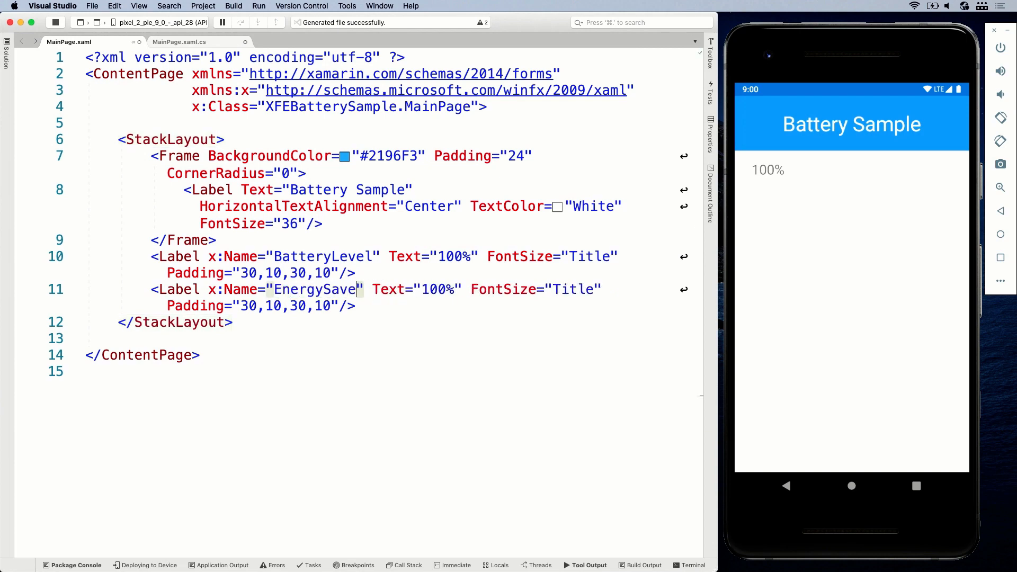
type("r")
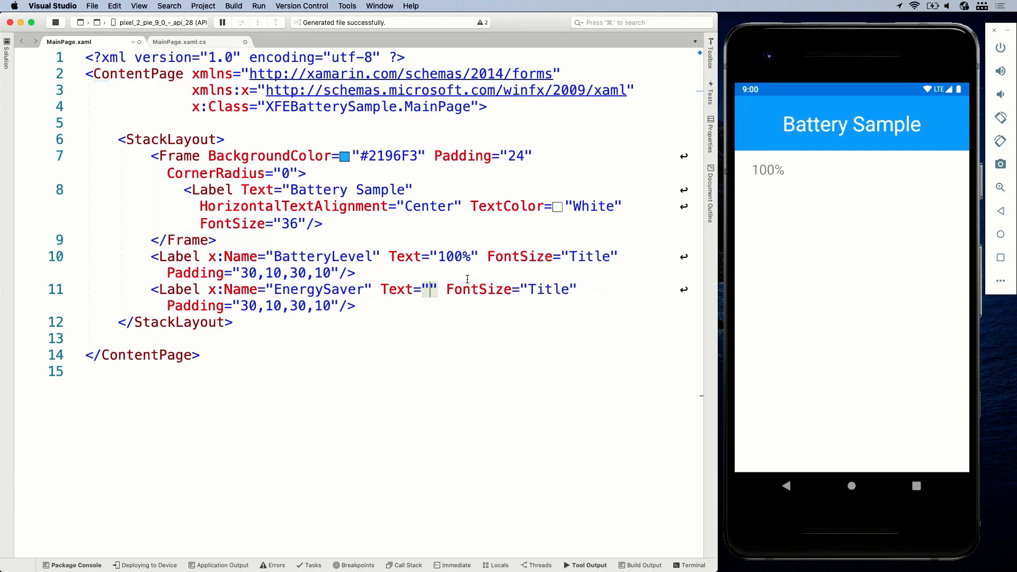
left_click(179, 42)
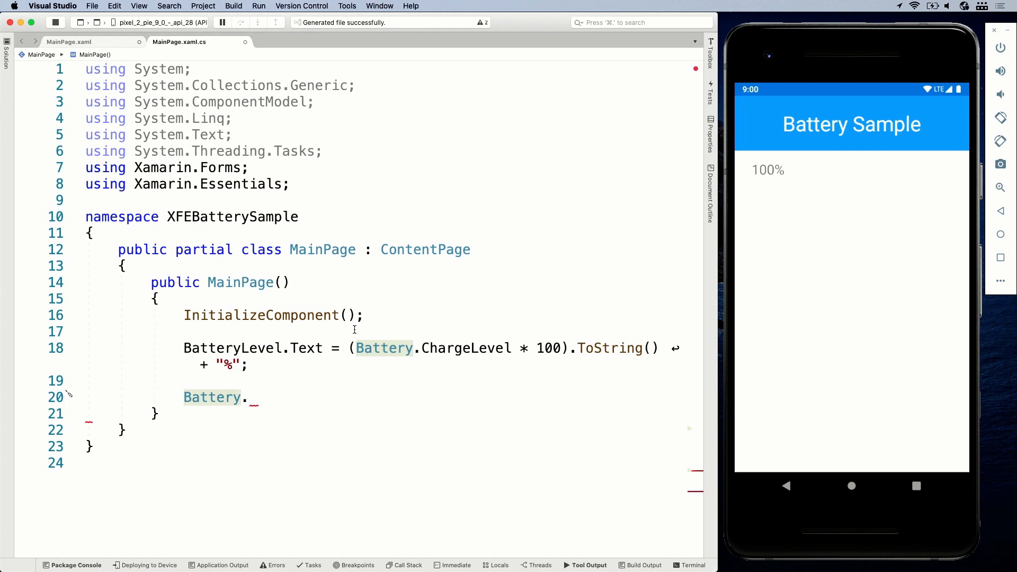
Step: Write EnergySaver.Text = Battery.EnergySaverStatus, confirming the label name in the layout
type("Energy")
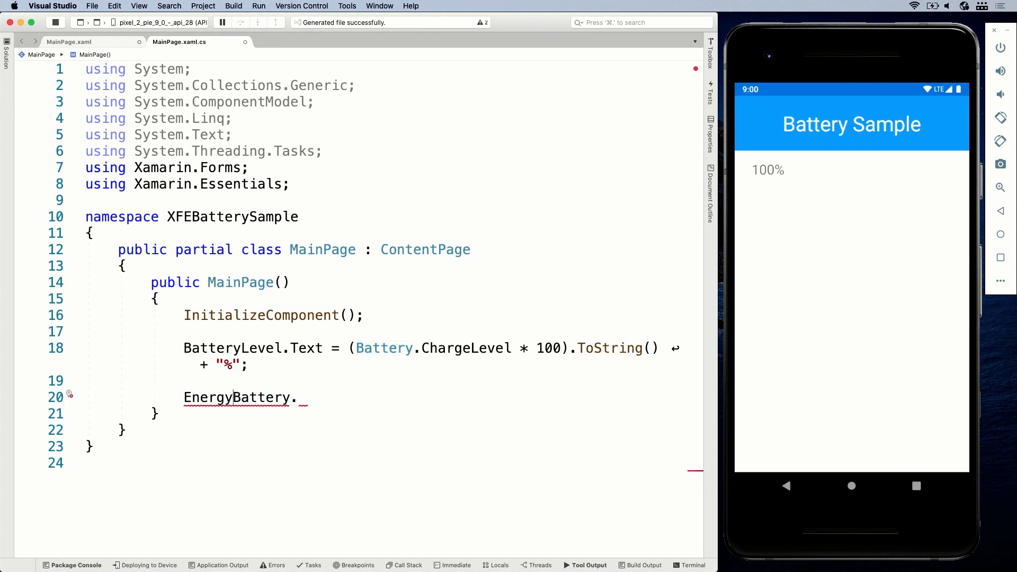
type("Saver.Text =")
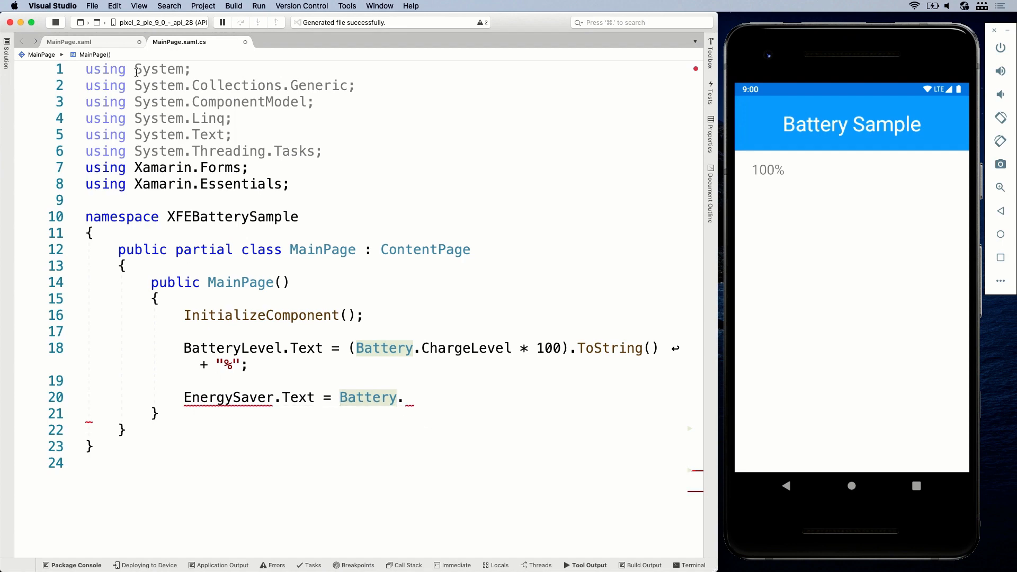
left_click(70, 41)
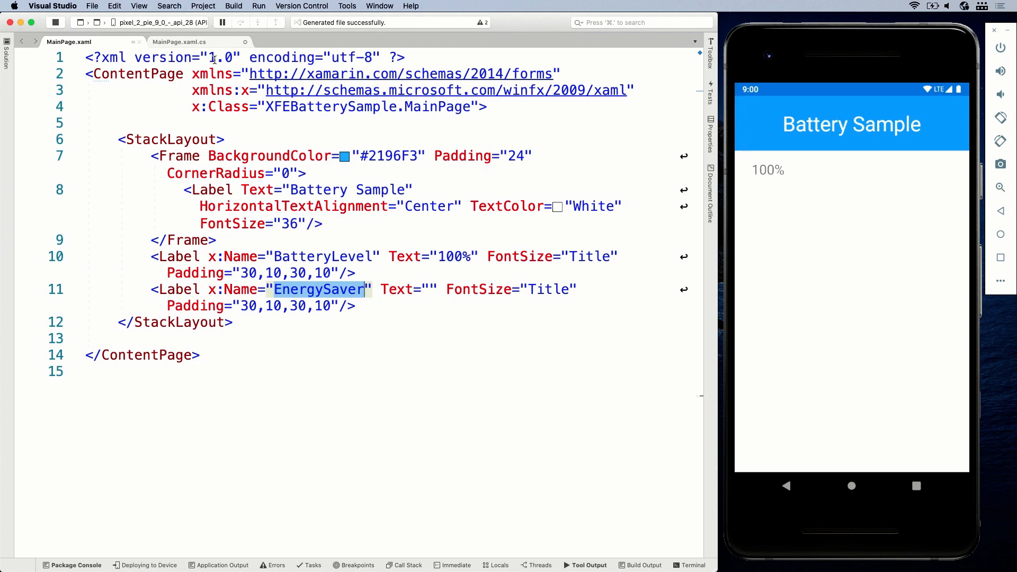
left_click(178, 42)
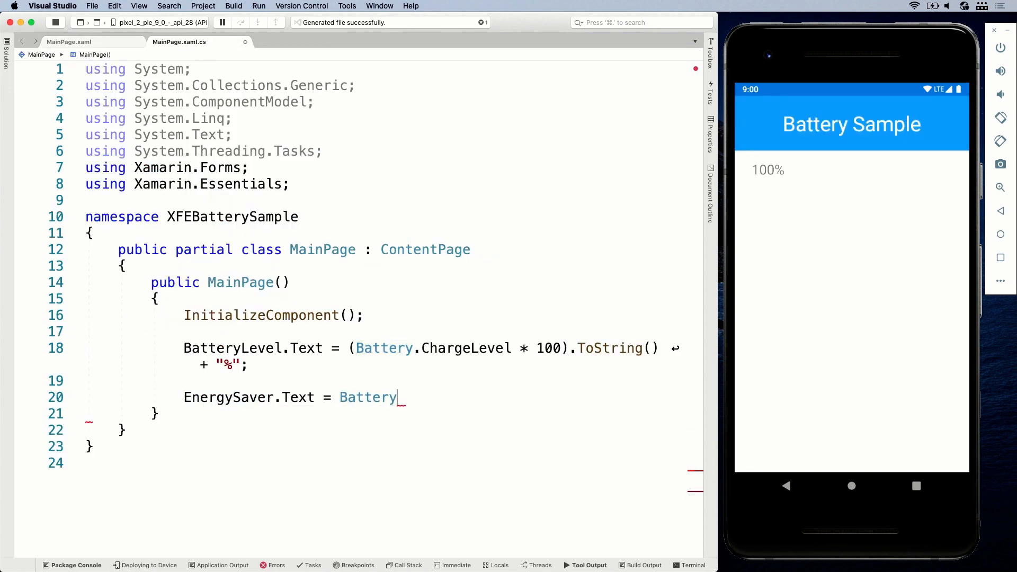
type(".")
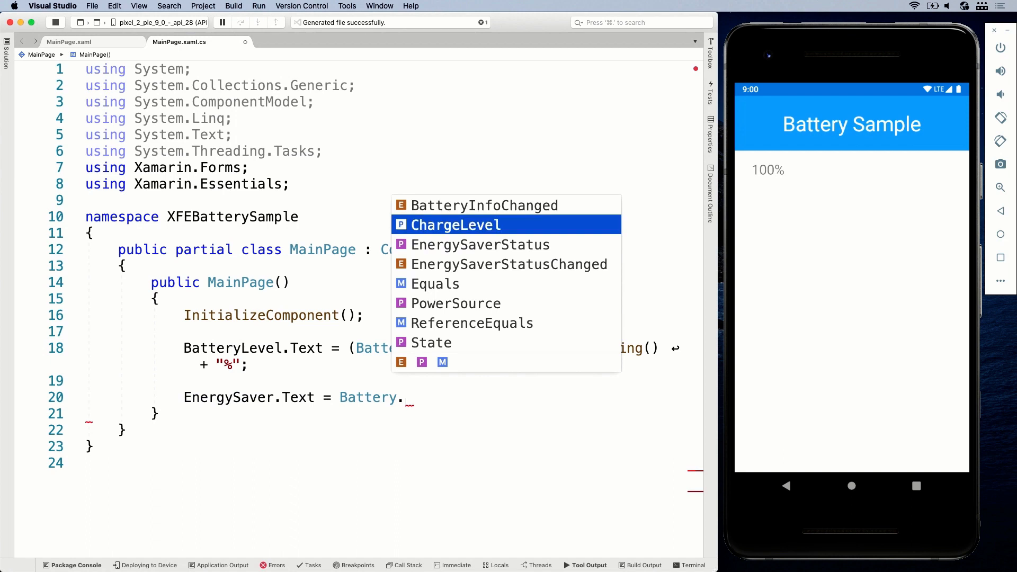
type("EnergySaverStatus")
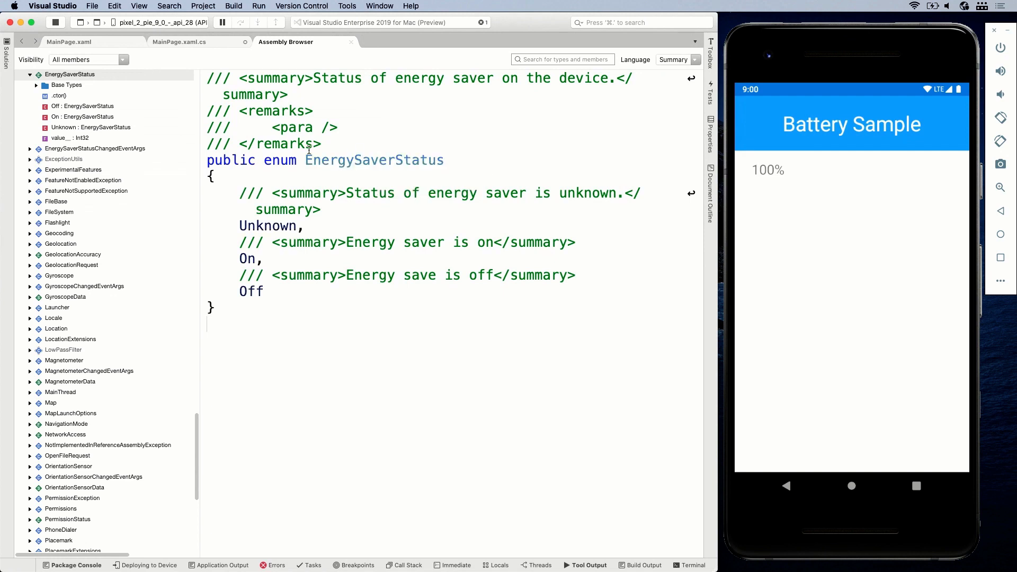
mouse_move(266, 224)
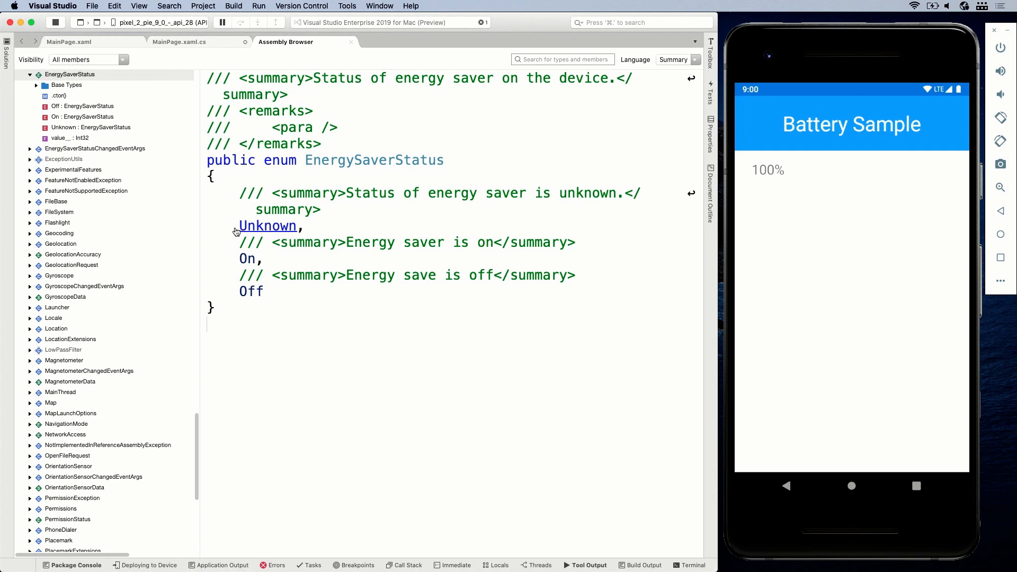
mouse_move(247, 259)
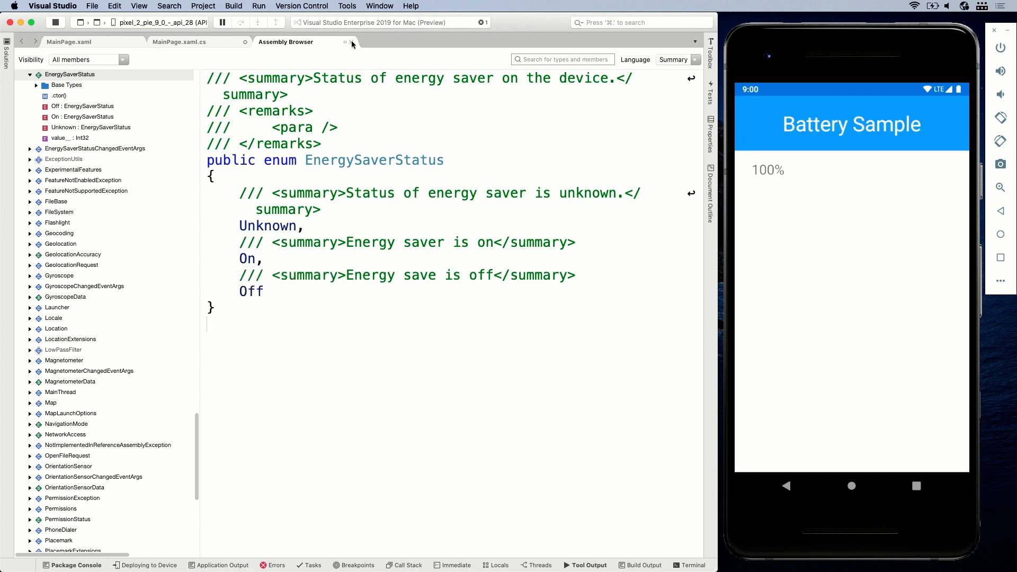
mouse_move(351, 43)
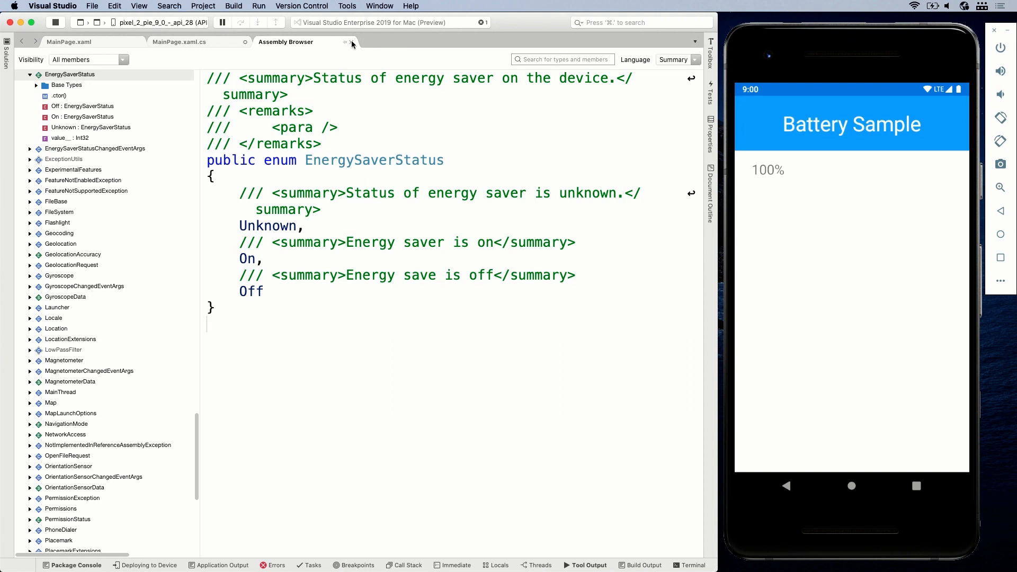
Step: Return to MainPage.xaml.cs after inspecting the EnergySaverStatus enum's Unknown, On, Off values
left_click(180, 42)
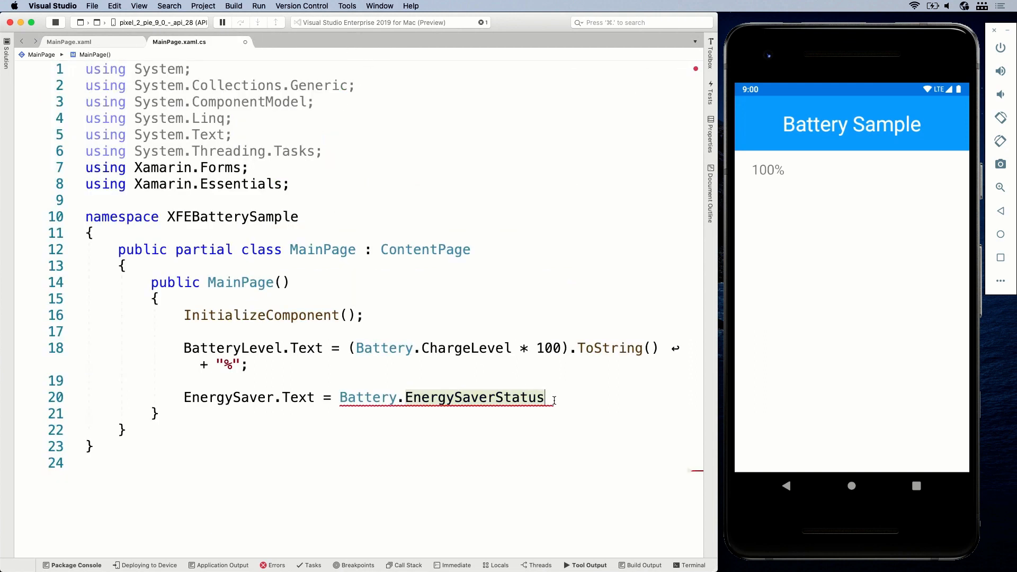
Step: Finish the status line with .ToString(); and subscribe Battery.BatteryInfoChanged to a generated handler
type(".ToString()")
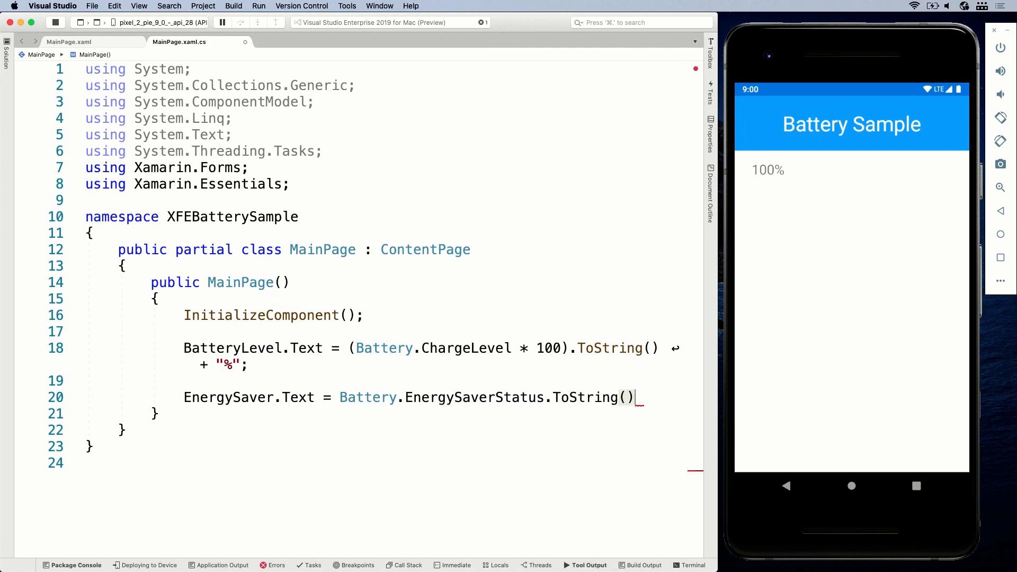
type(";")
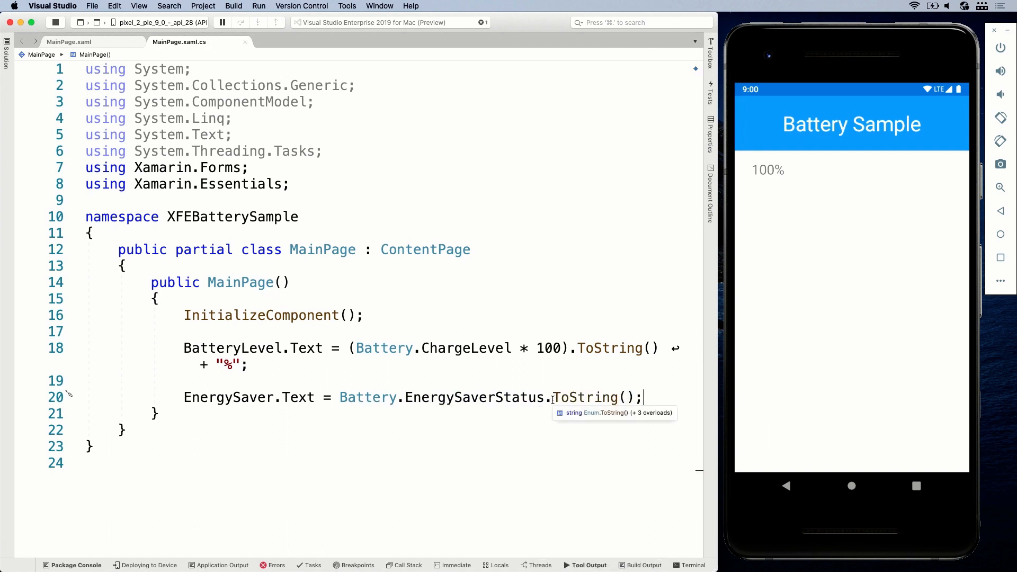
key("enter")
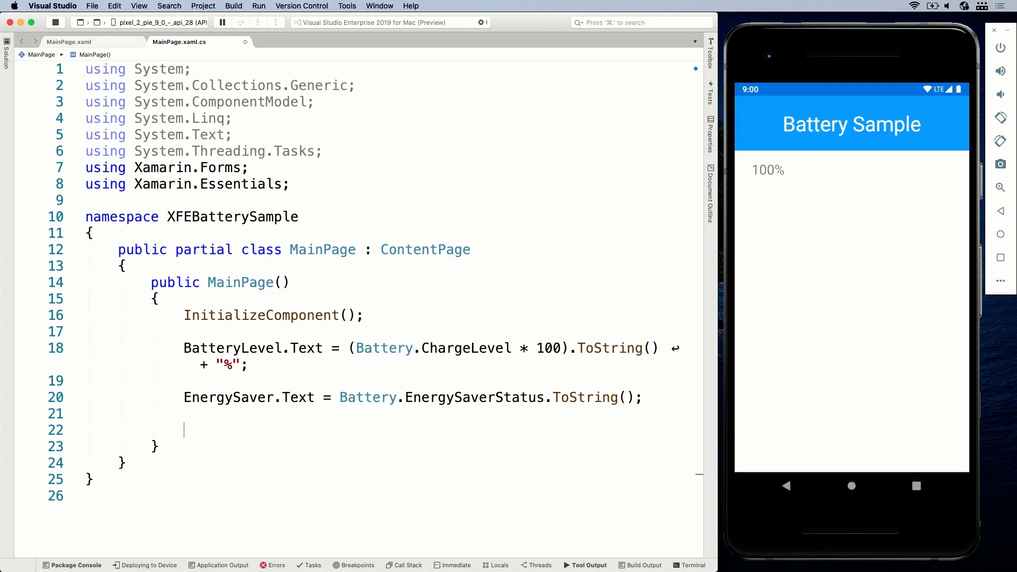
type("Battery.BatteryInfoChanged += Battery_BatteryInfoChanged;")
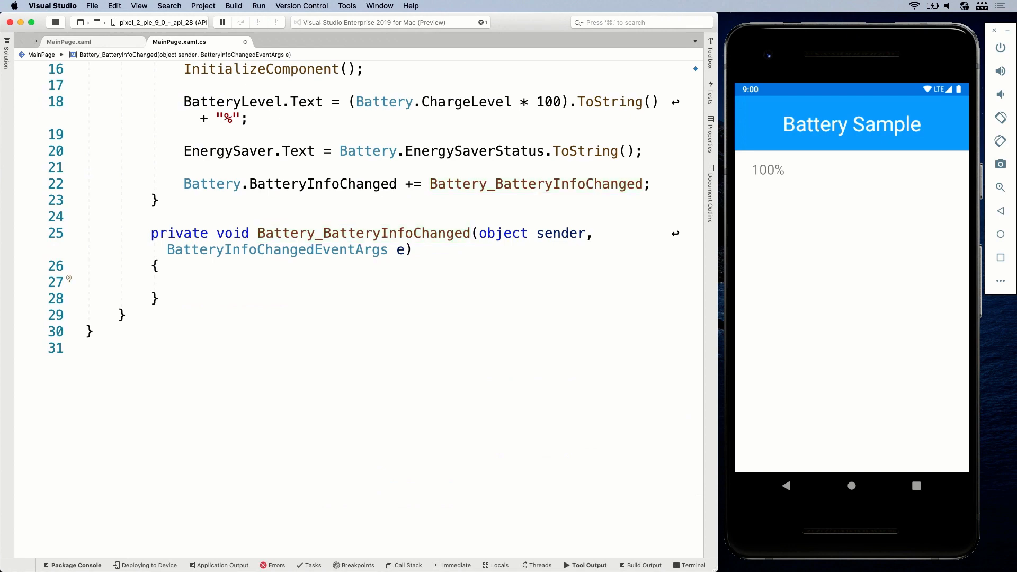
Step: In the handler set BatteryLevel.Text = (Battery.ChargeLevel * 100).ToString() + "%";
type("BatteryLevel.t")
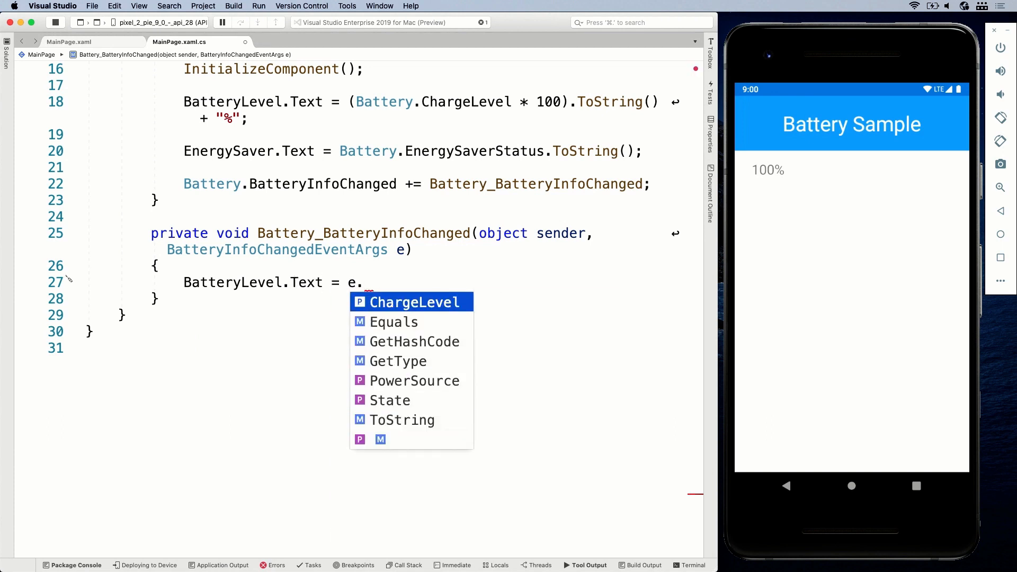
key("Escape")
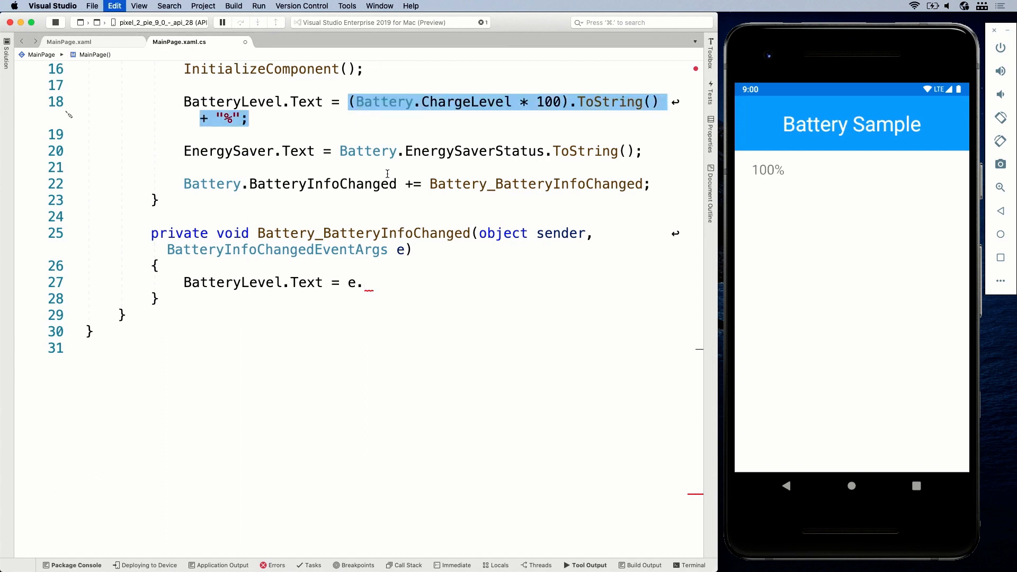
left_click(370, 282)
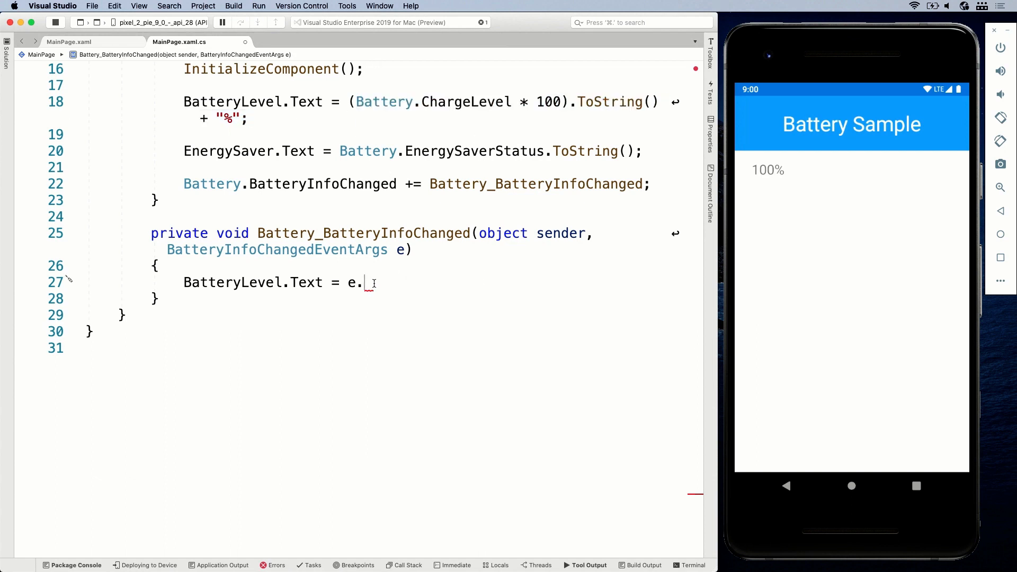
type("(Battery.ChargeLevel * 100).ToString() + \"%\";")
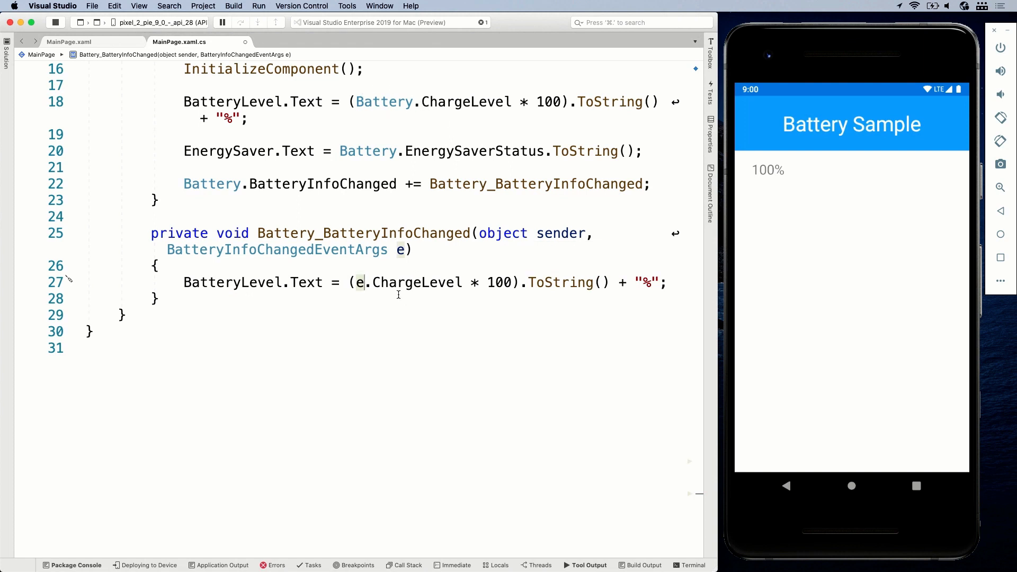
mouse_move(399, 250)
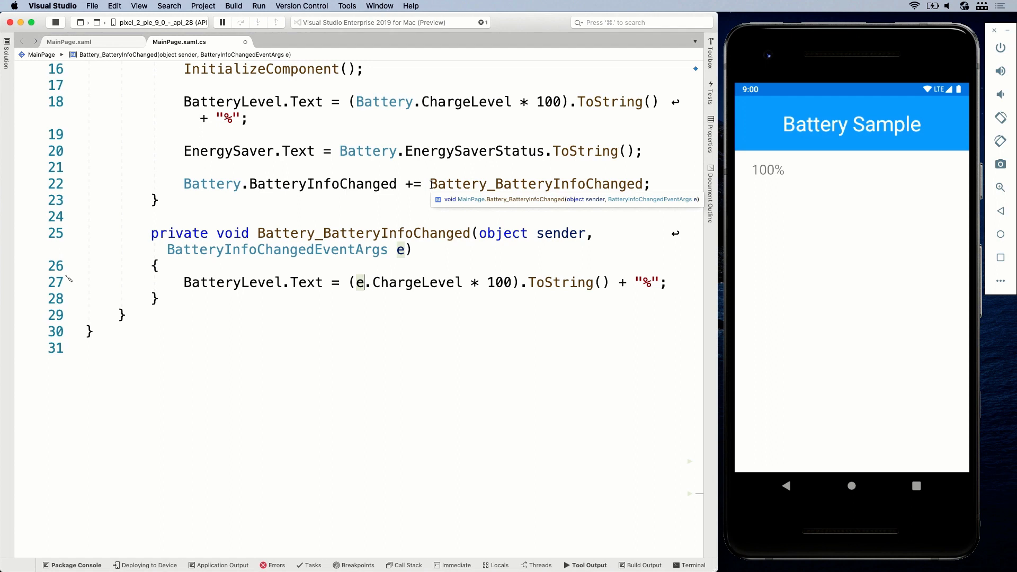
mouse_move(394, 256)
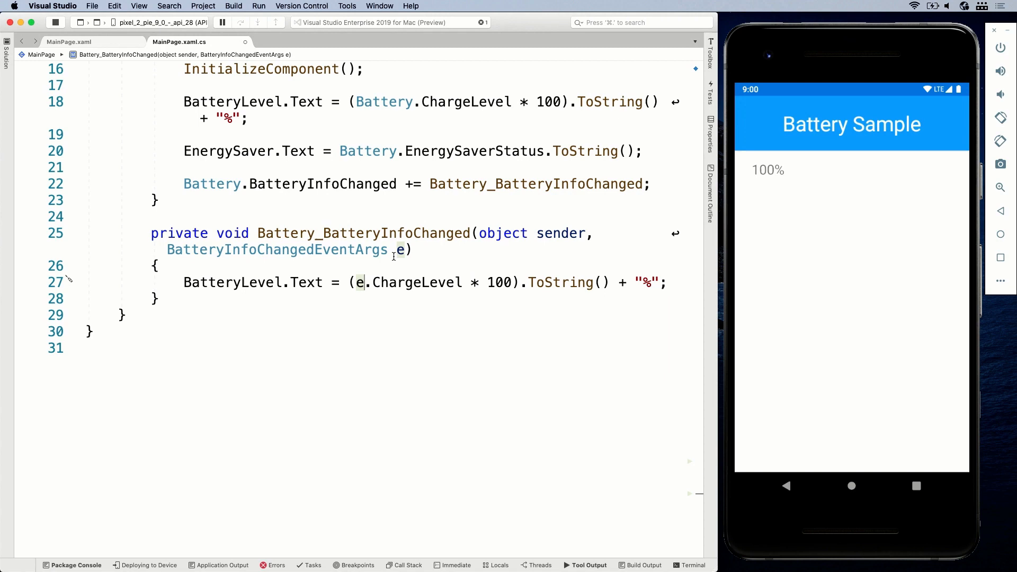
Step: Explore the event args' e. properties in IntelliSense, then remove the unfinished line
type("e.")
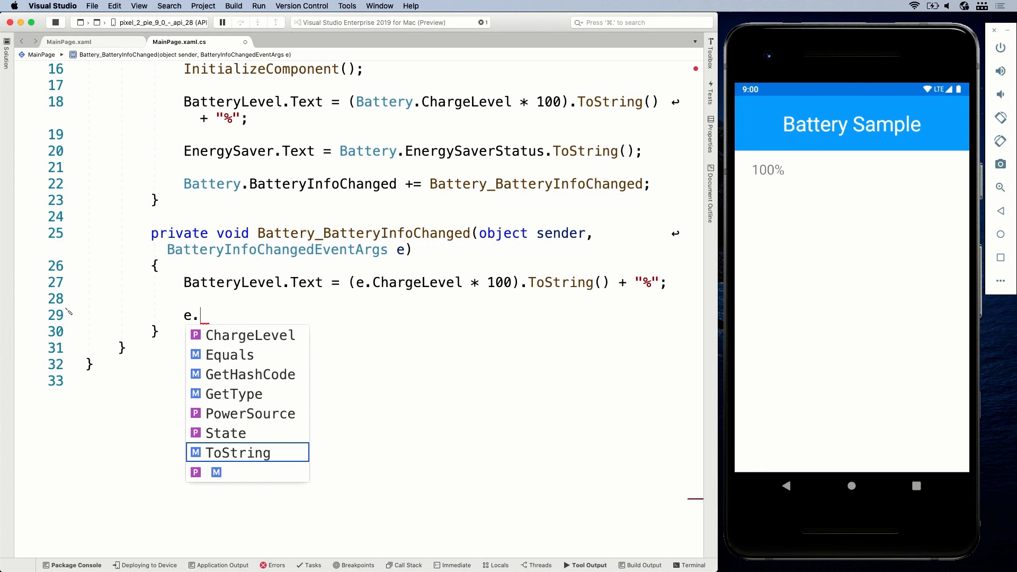
key("Escape")
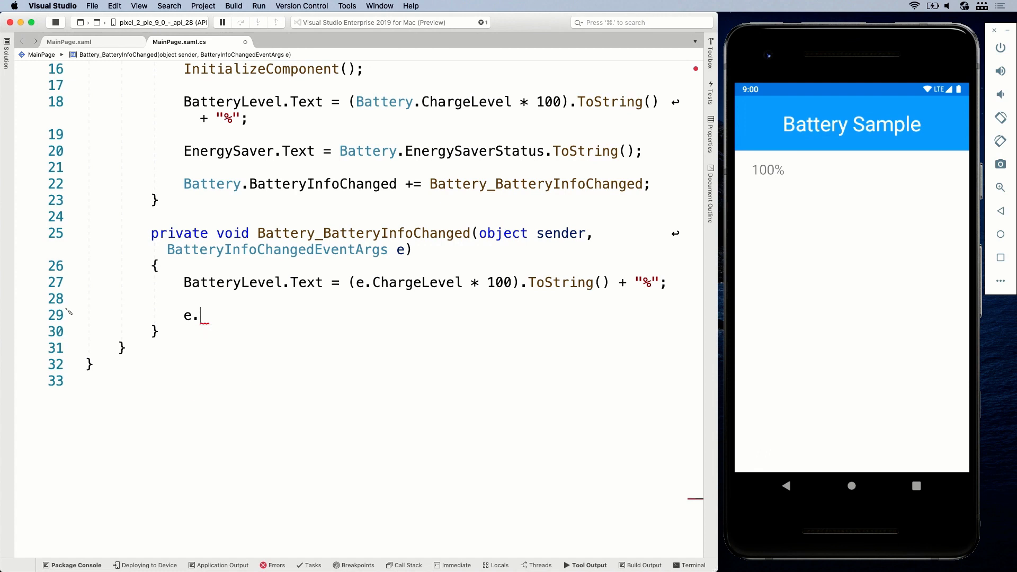
key("Backspace")
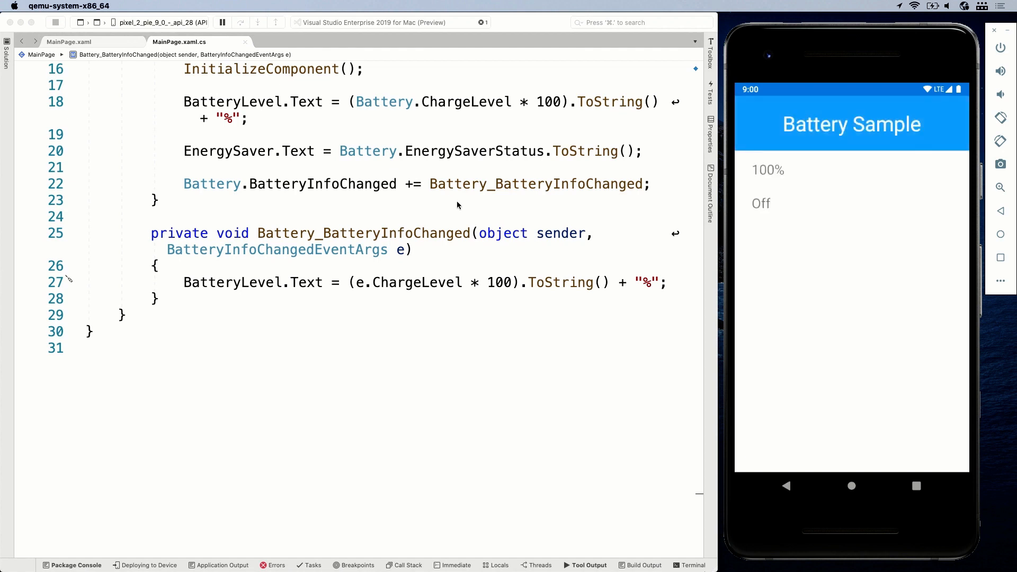
mouse_move(856, 48)
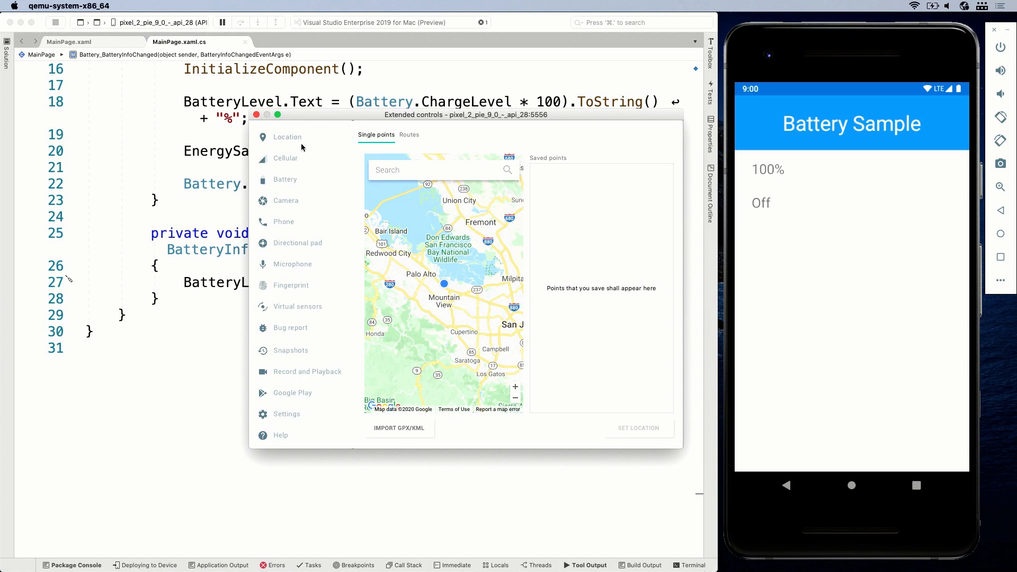
mouse_move(313, 138)
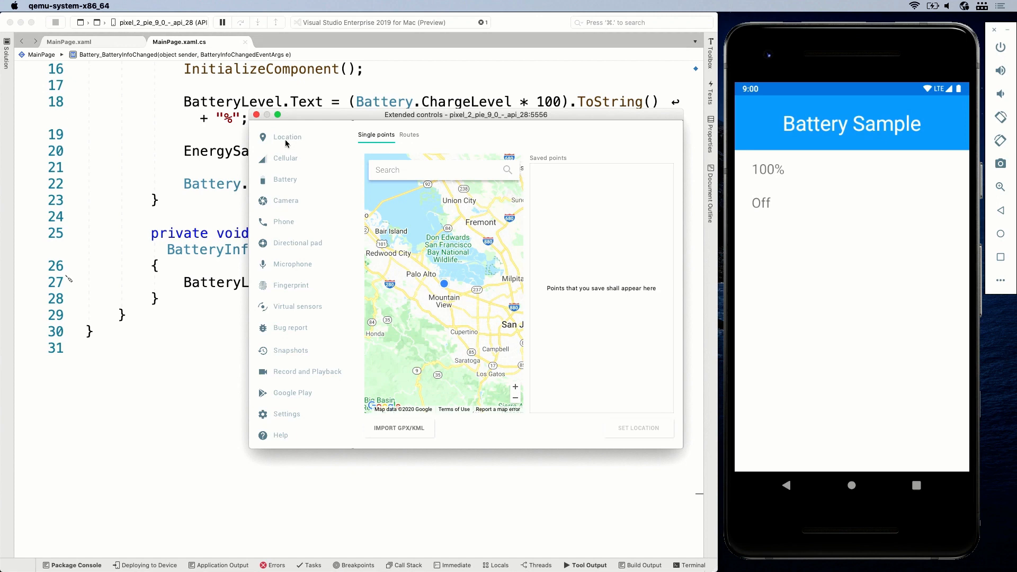
mouse_move(299, 148)
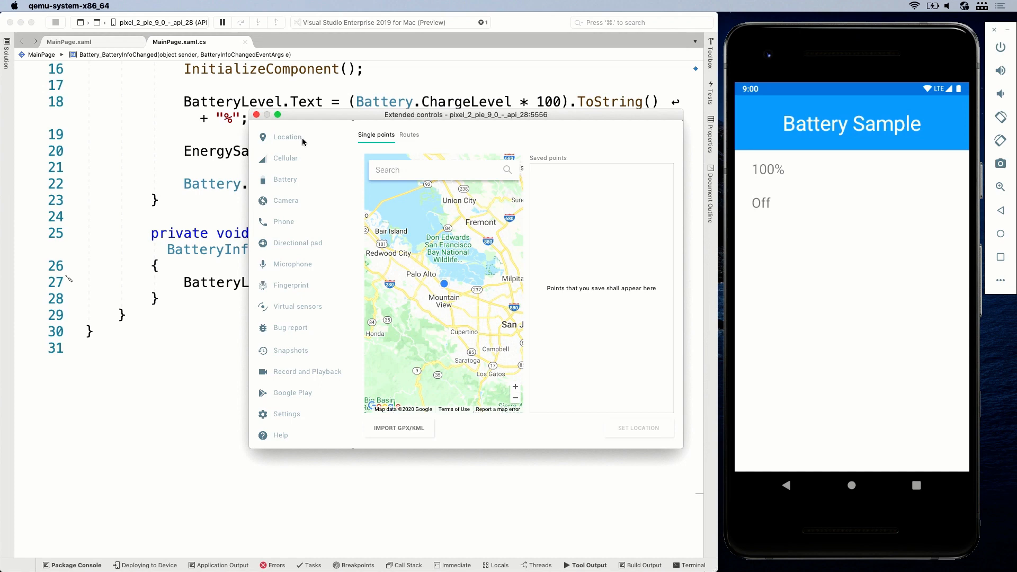
mouse_move(281, 161)
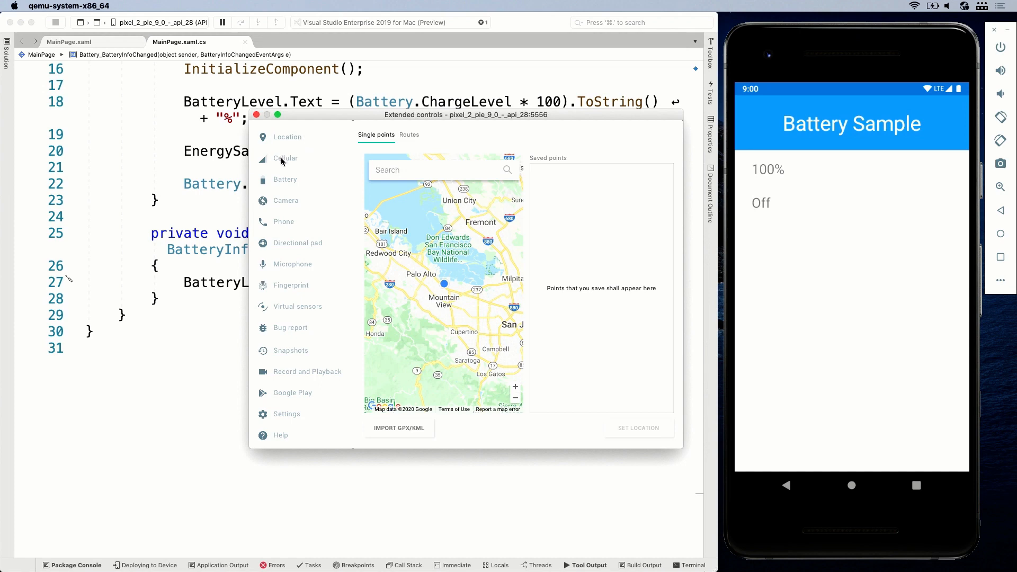
Step: In the emulator's Battery settings, drag Charge level to 39%, 63%, then back to 100%
left_click(285, 158)
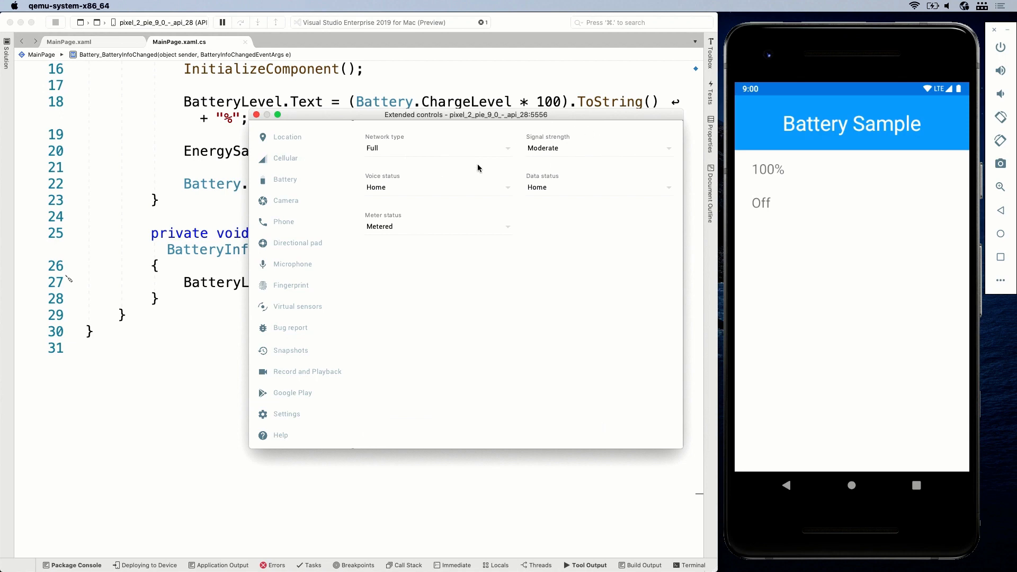
mouse_move(284, 183)
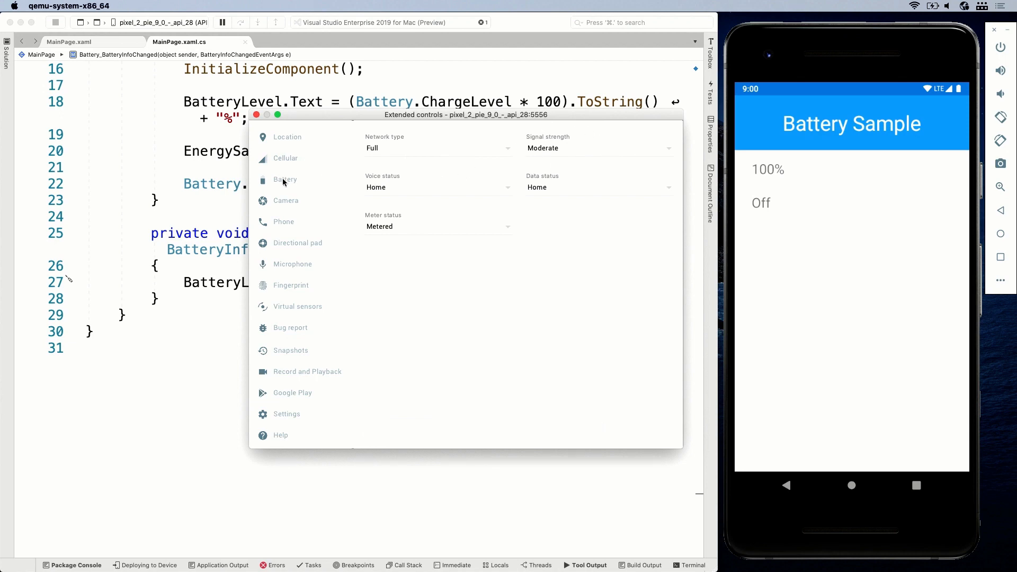
left_click(284, 180)
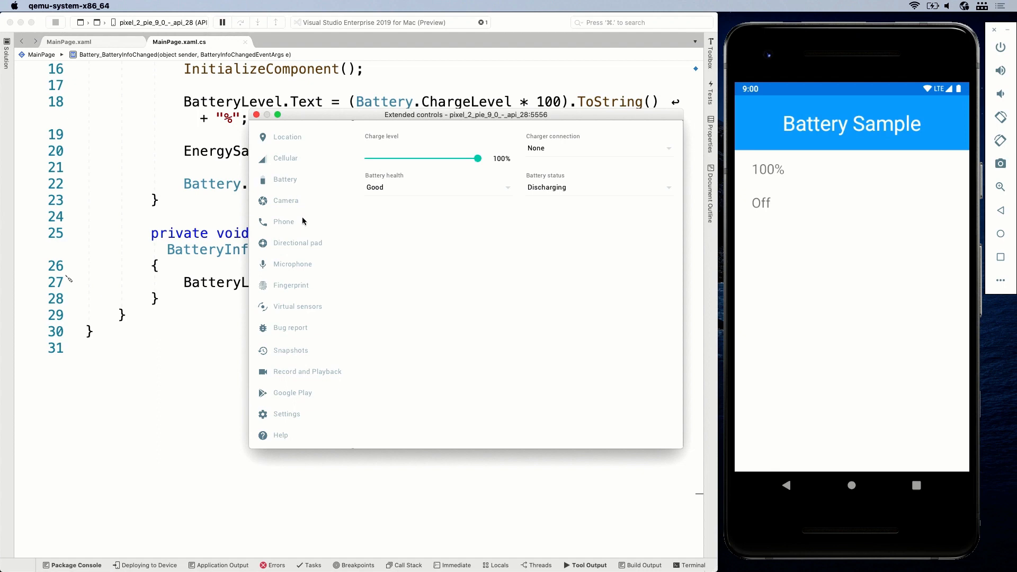
mouse_move(468, 169)
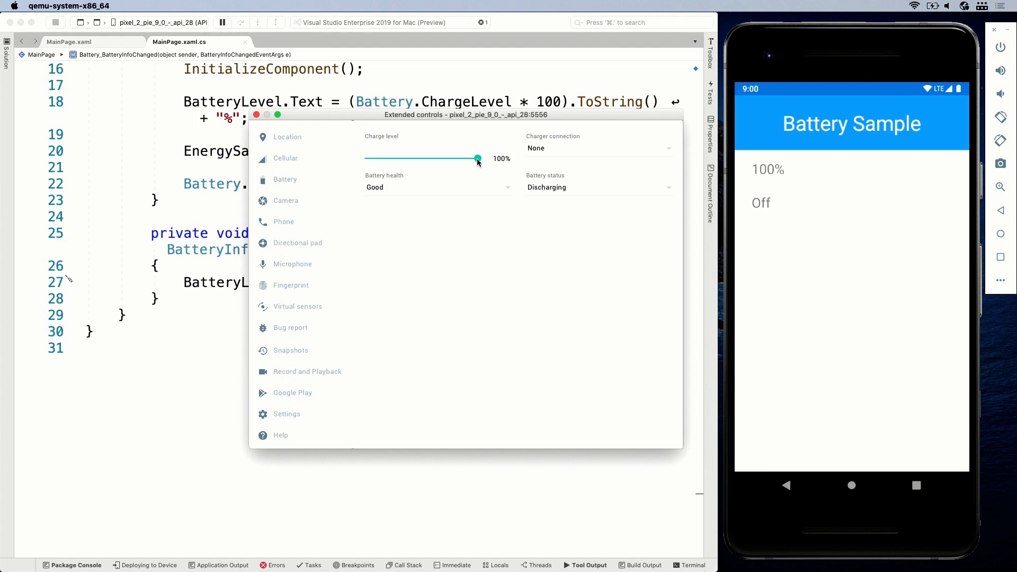
left_click_drag(477, 158, 410, 158)
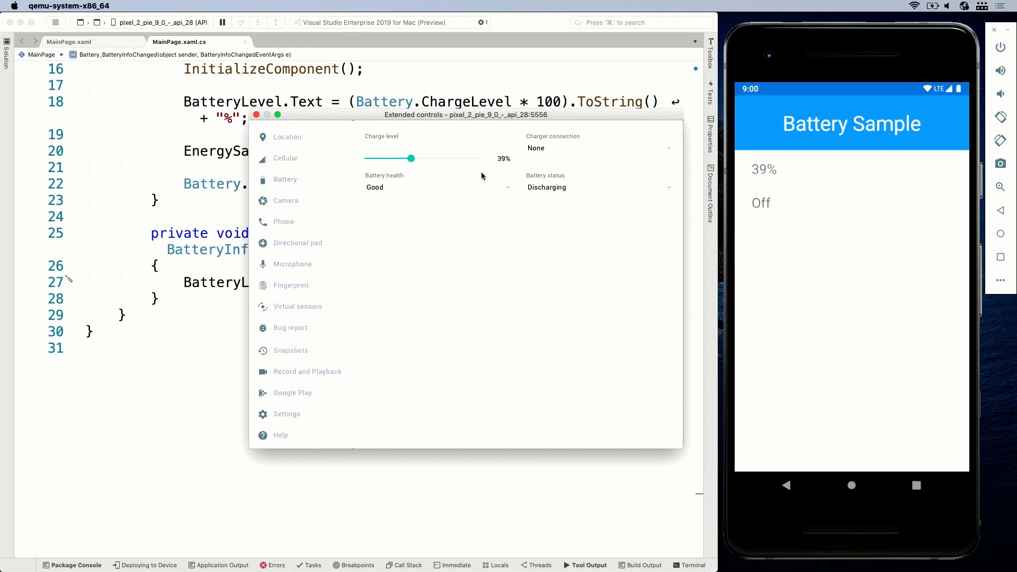
mouse_move(738, 209)
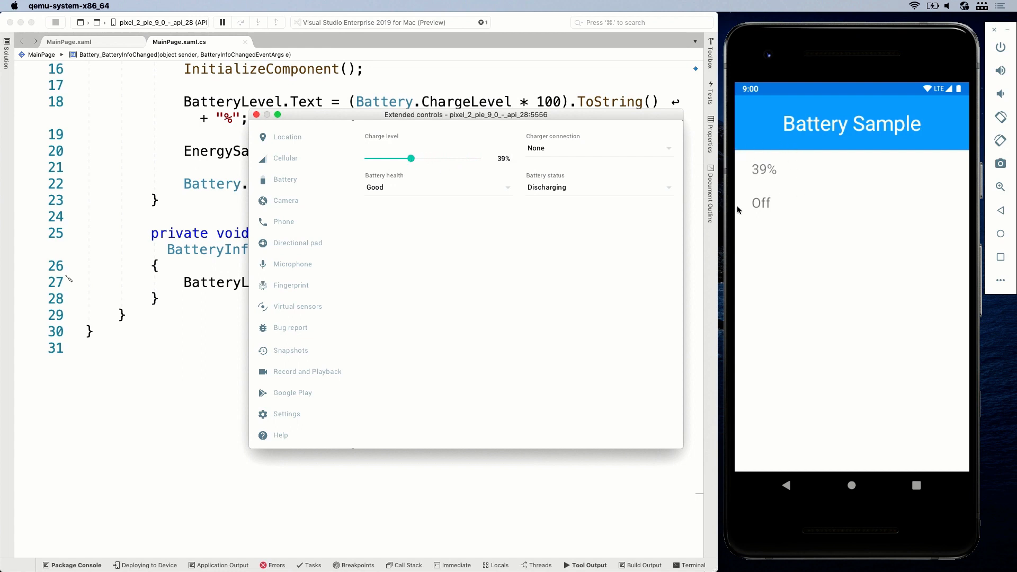
mouse_move(422, 170)
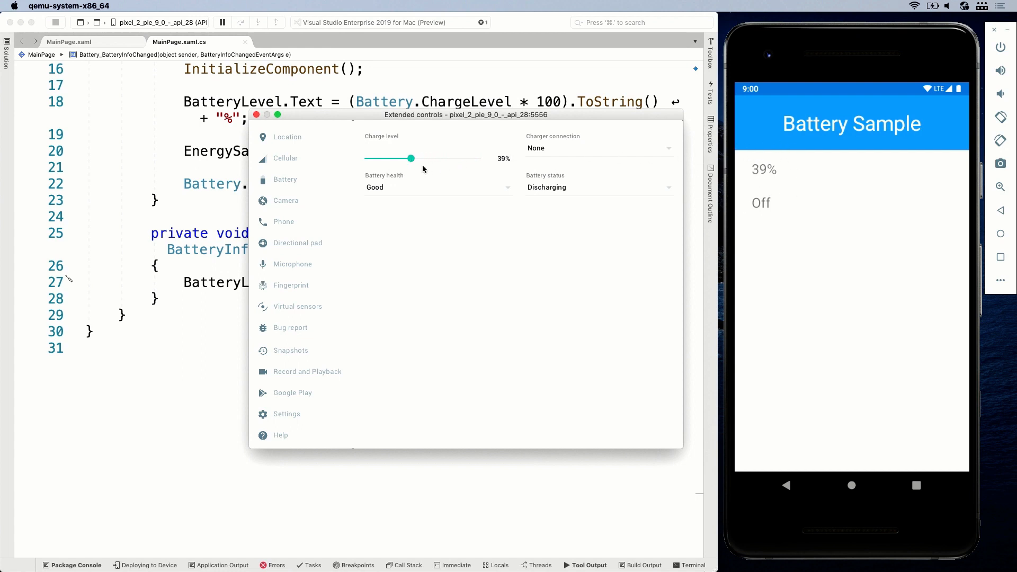
left_click_drag(410, 158, 440, 158)
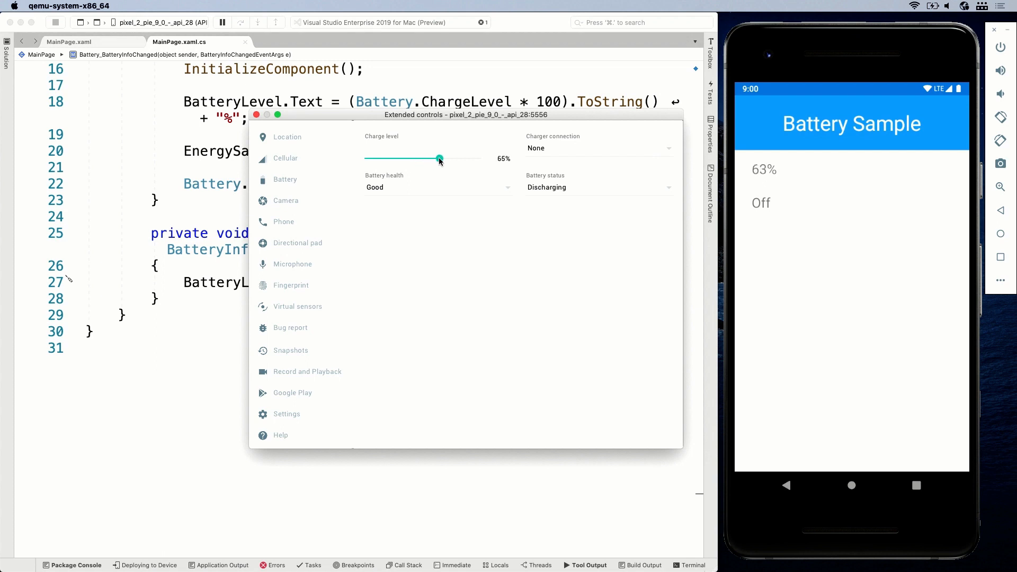
left_click_drag(438, 158, 477, 158)
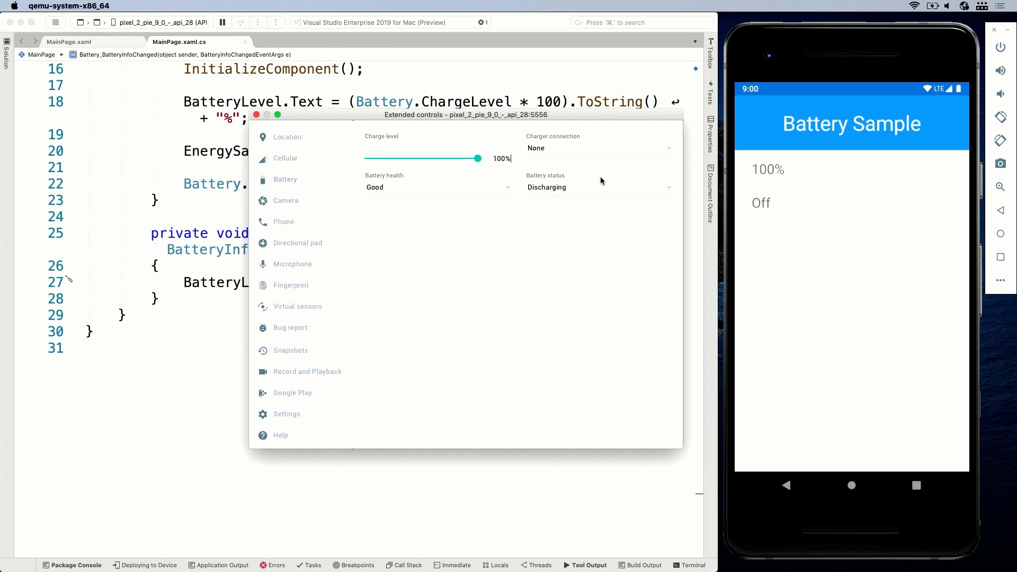
mouse_move(601, 180)
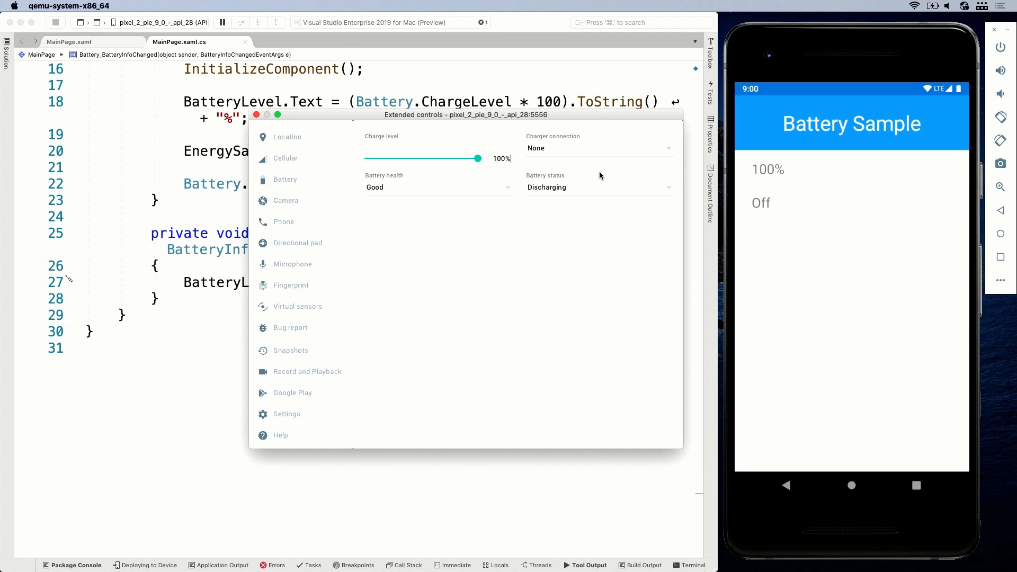
Step: Set Charger connection to AC charger and Battery status to Charging
left_click(596, 148)
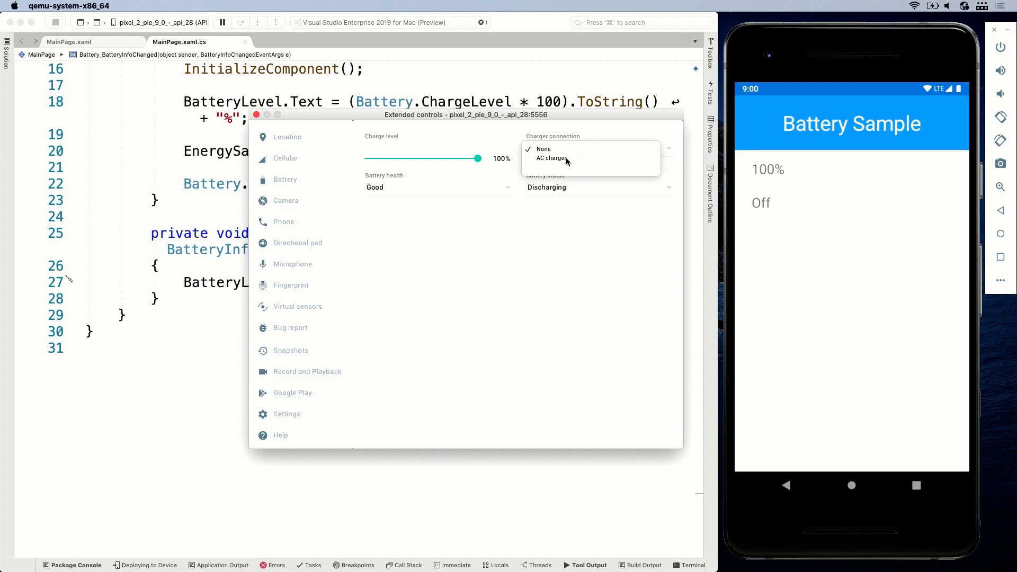
left_click(551, 158)
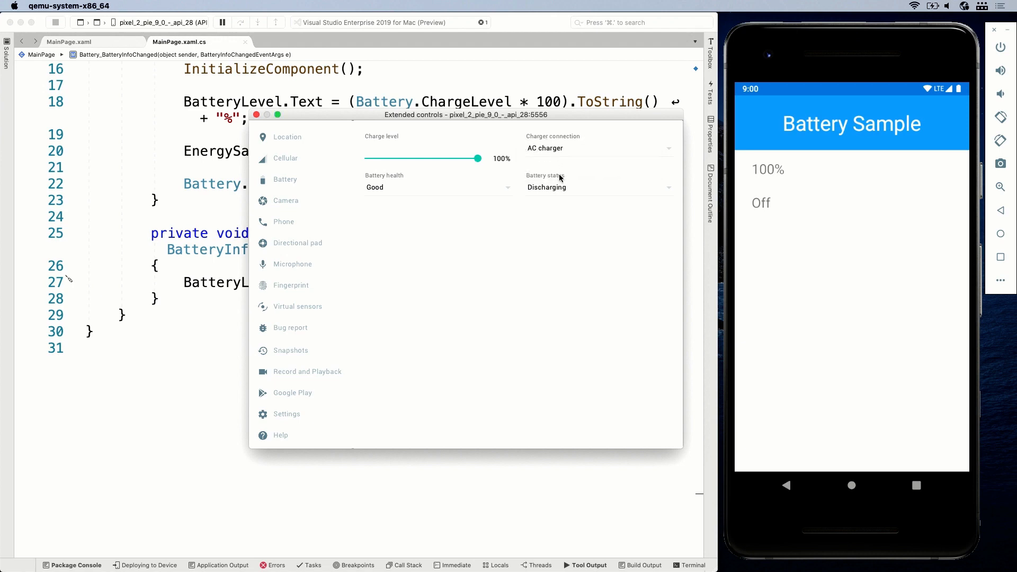
left_click(438, 188)
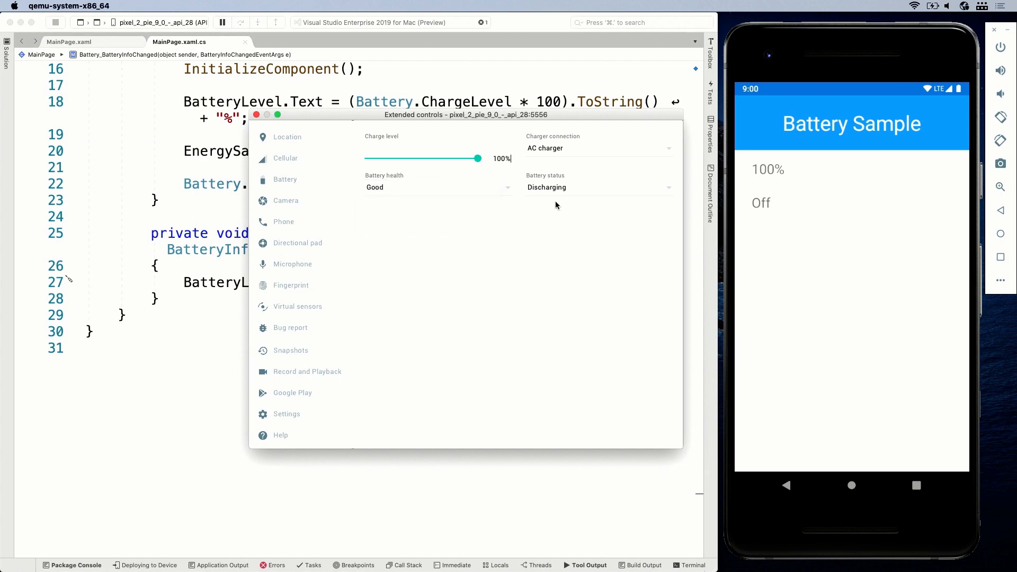
left_click(597, 187)
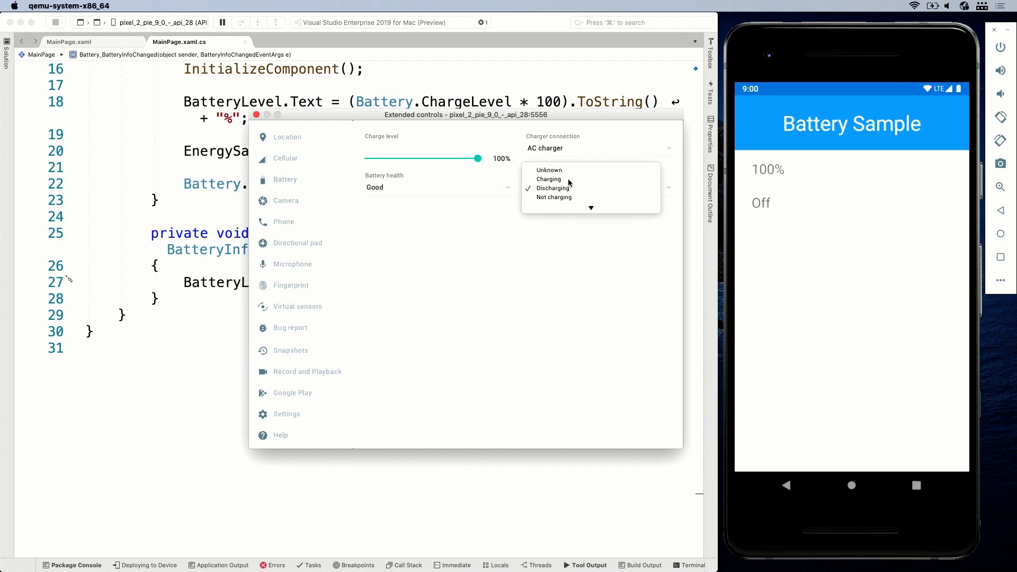
left_click(549, 179)
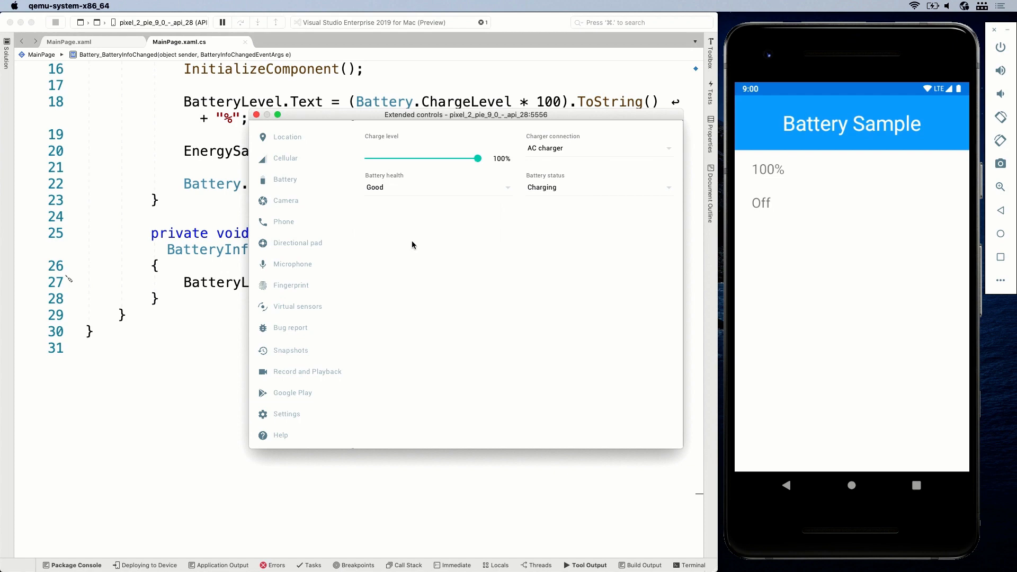
mouse_move(492, 254)
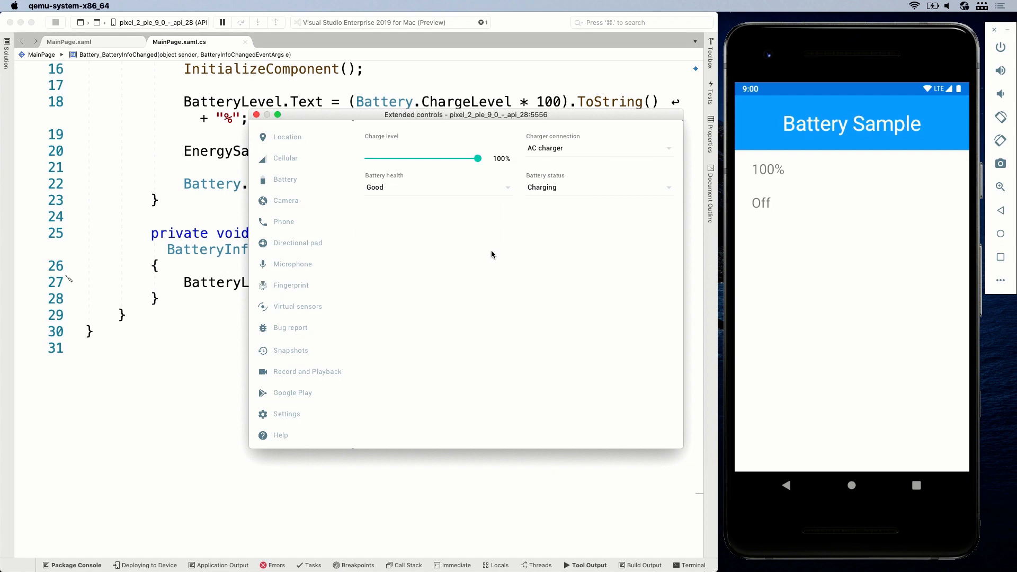
mouse_move(822, 246)
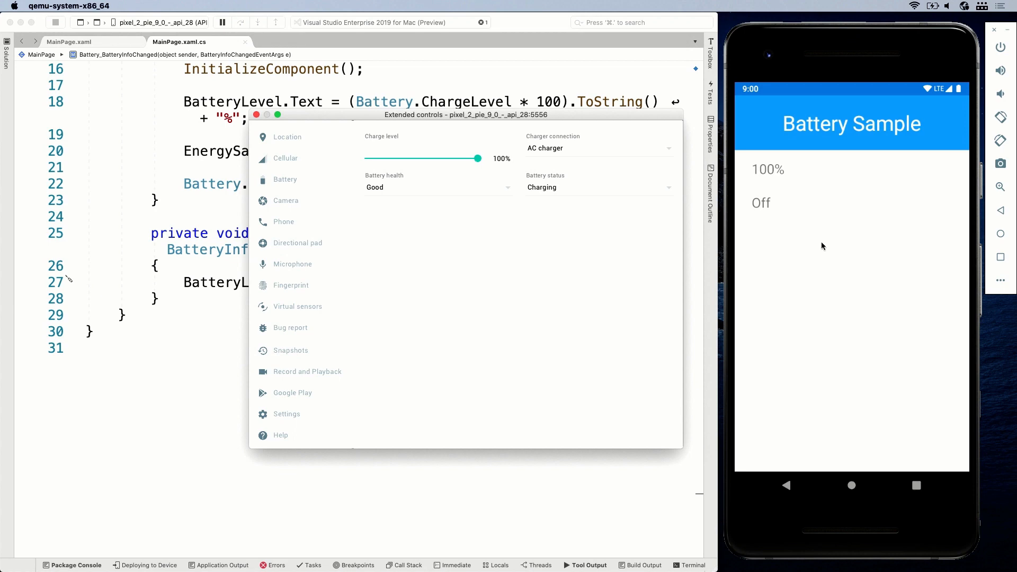
mouse_move(775, 193)
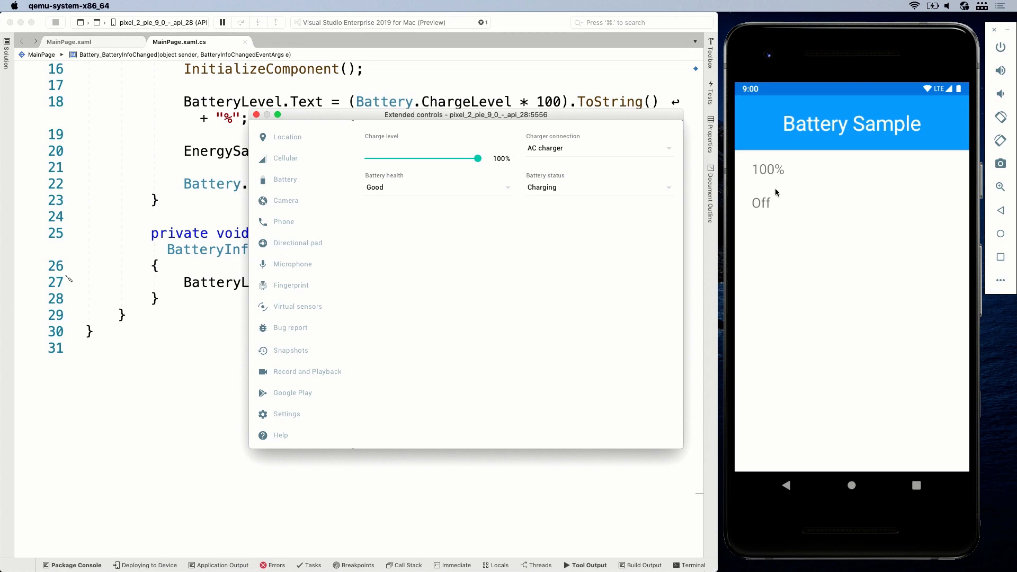
mouse_move(831, 209)
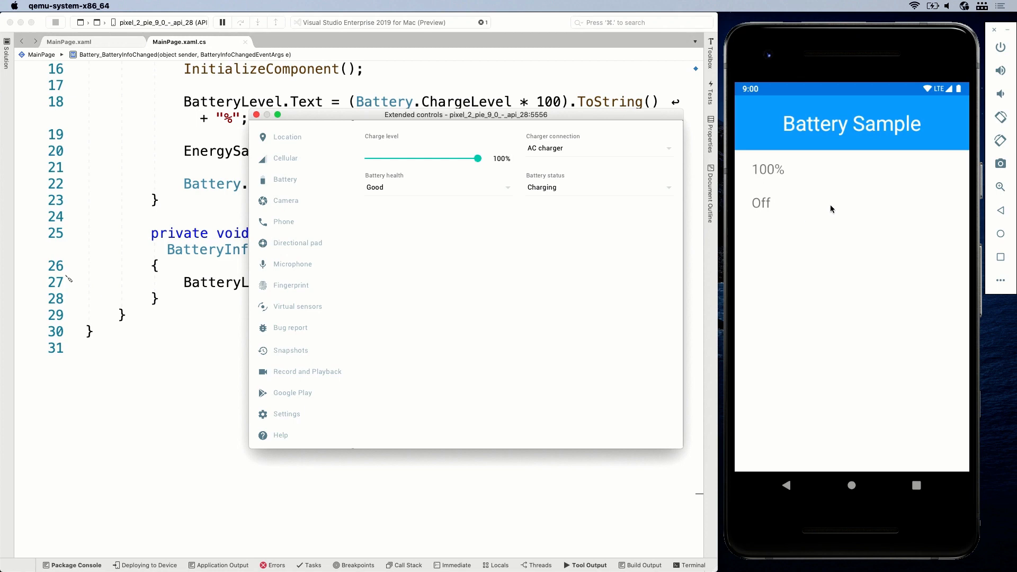
mouse_move(836, 210)
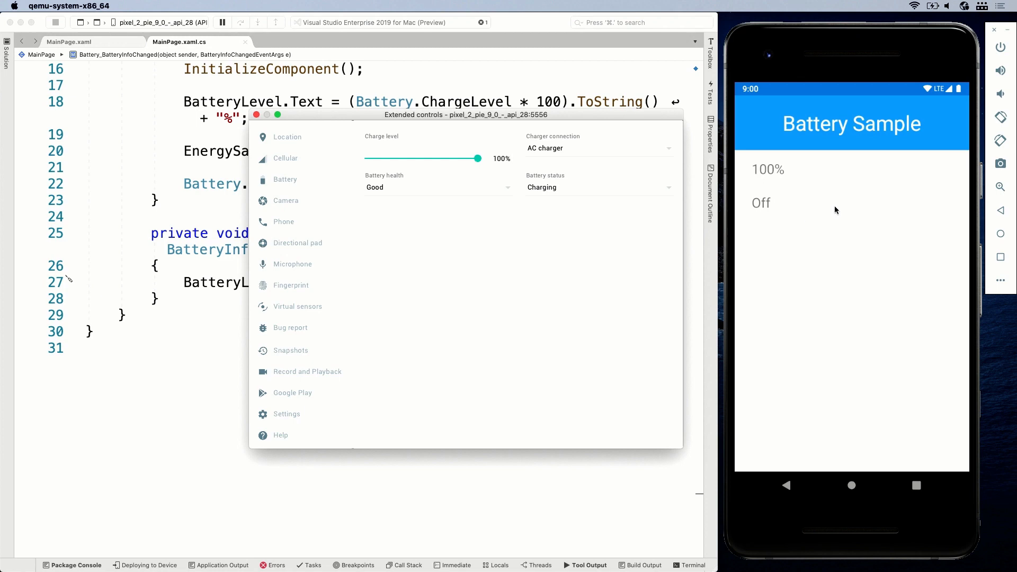
mouse_move(853, 207)
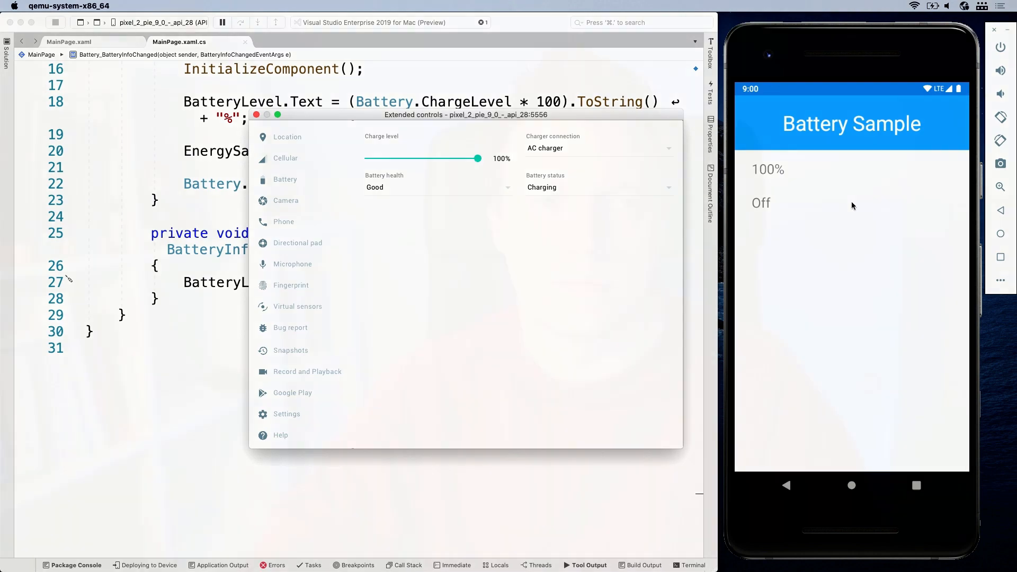